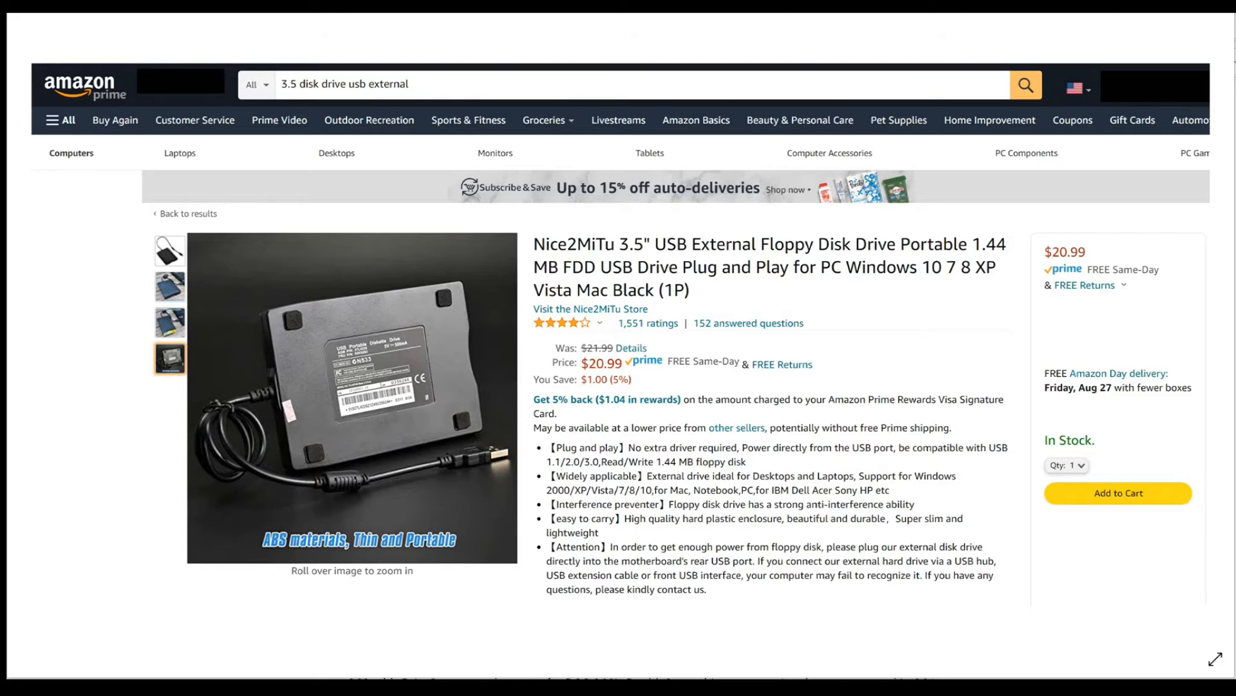
mouse_move(449, 271)
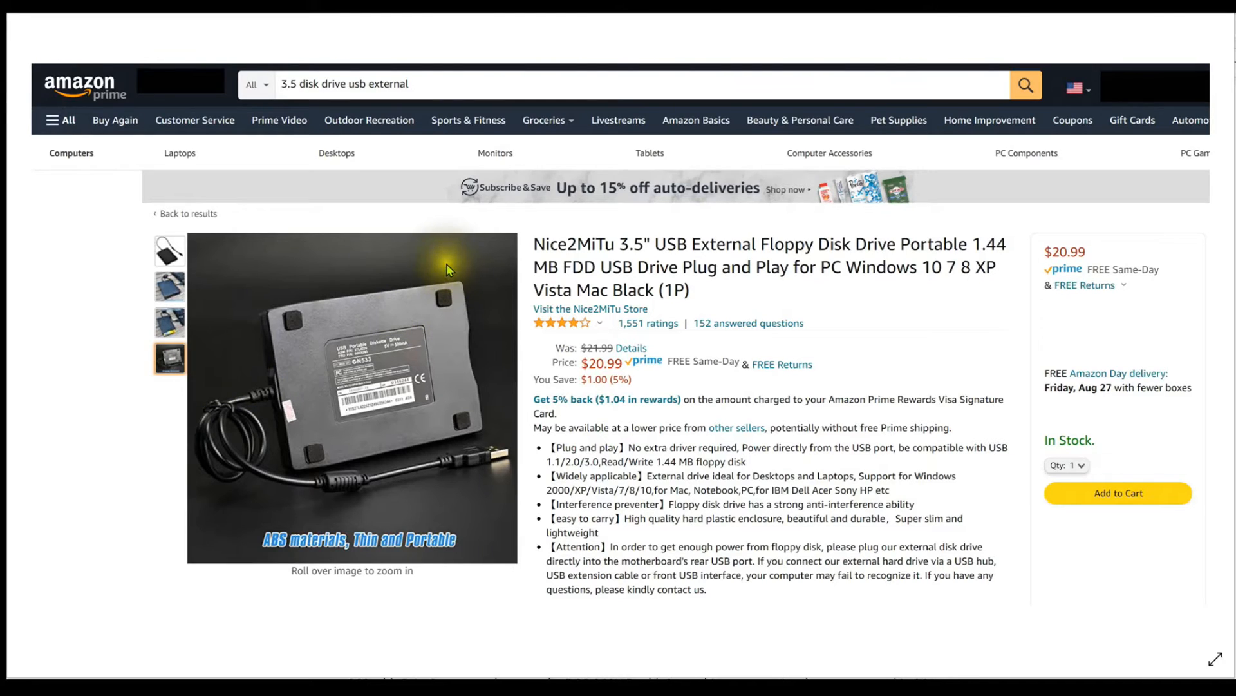
mouse_move(283, 201)
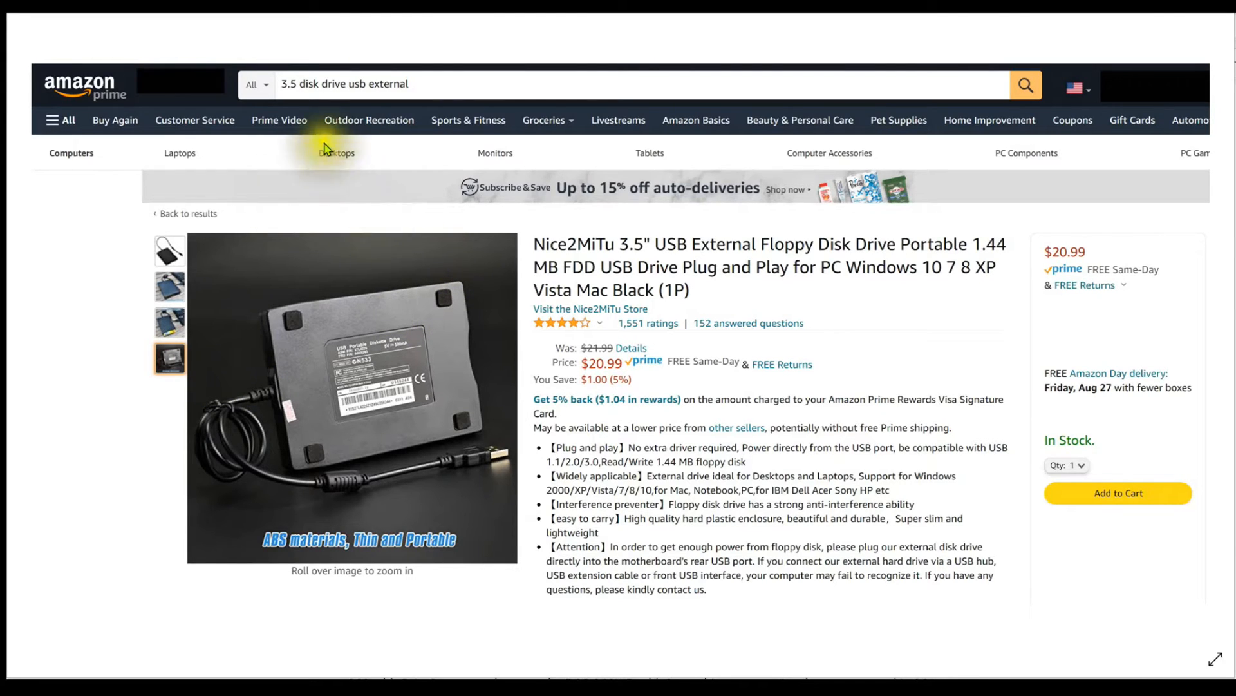
mouse_move(482, 389)
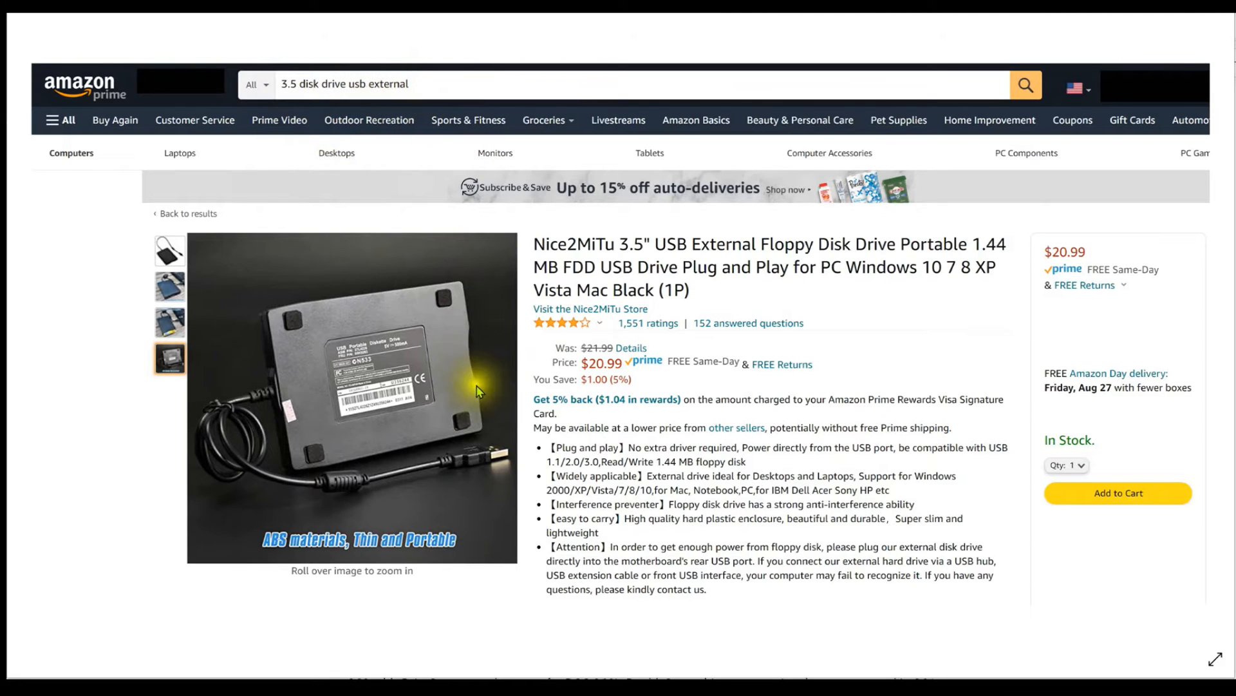
mouse_move(372, 490)
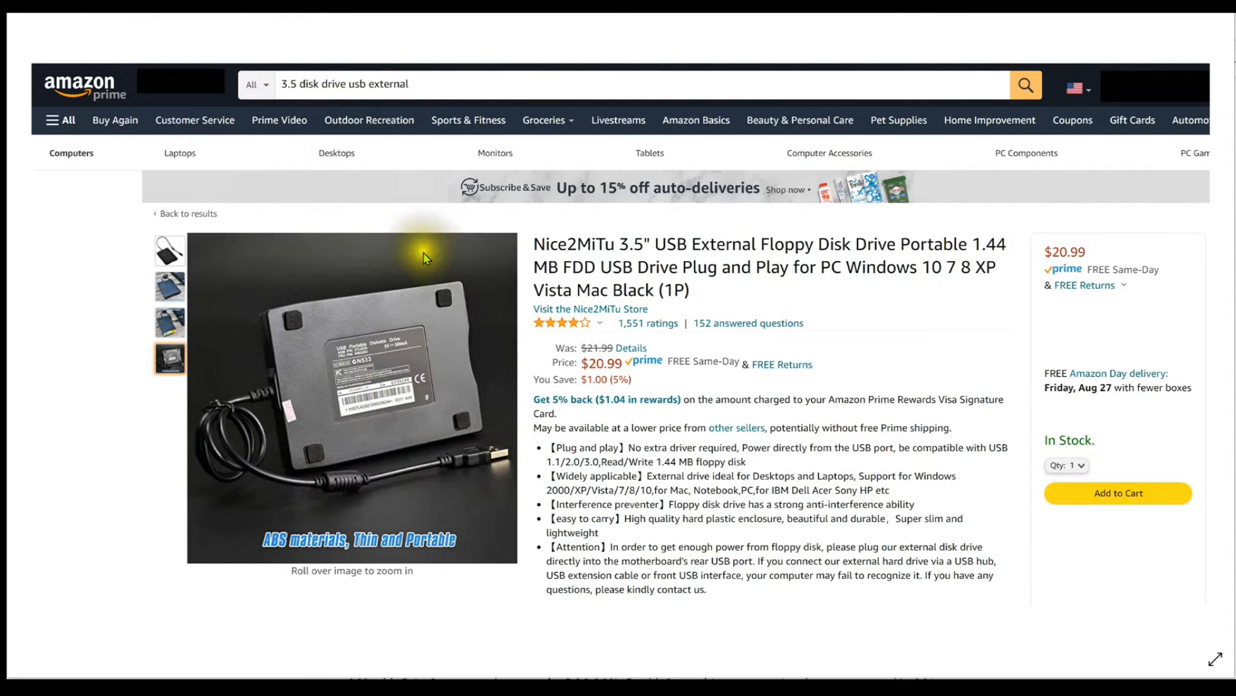
mouse_move(388, 497)
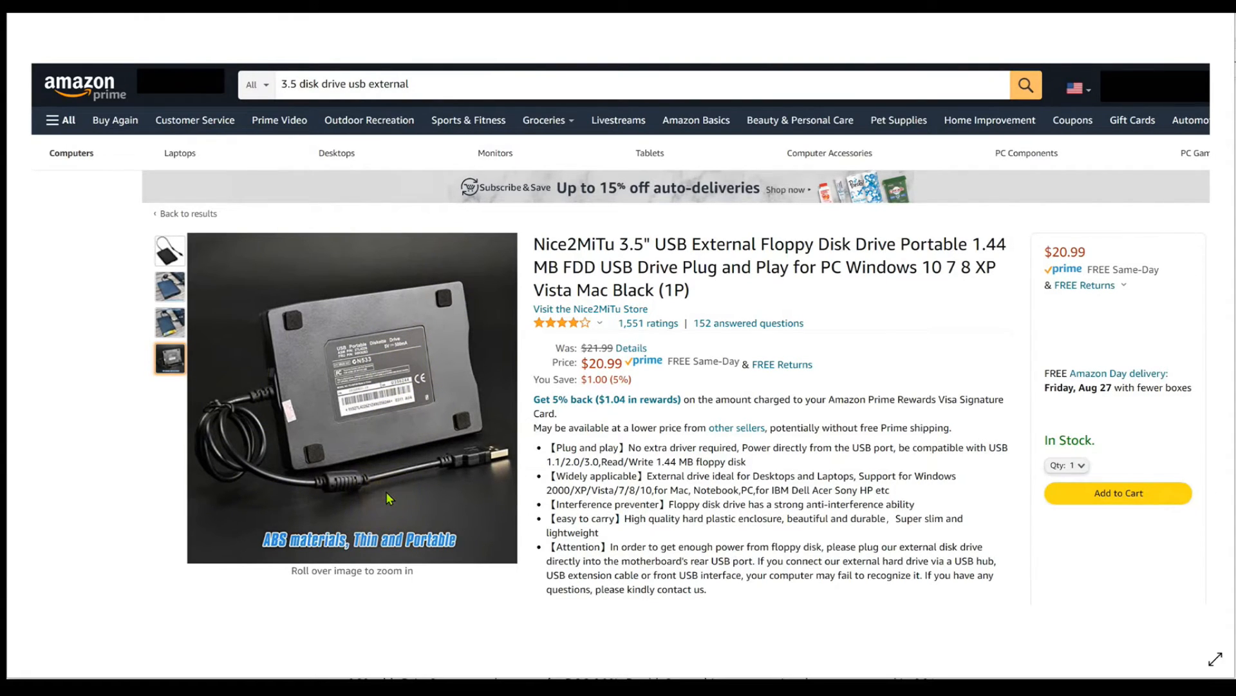
mouse_move(419, 266)
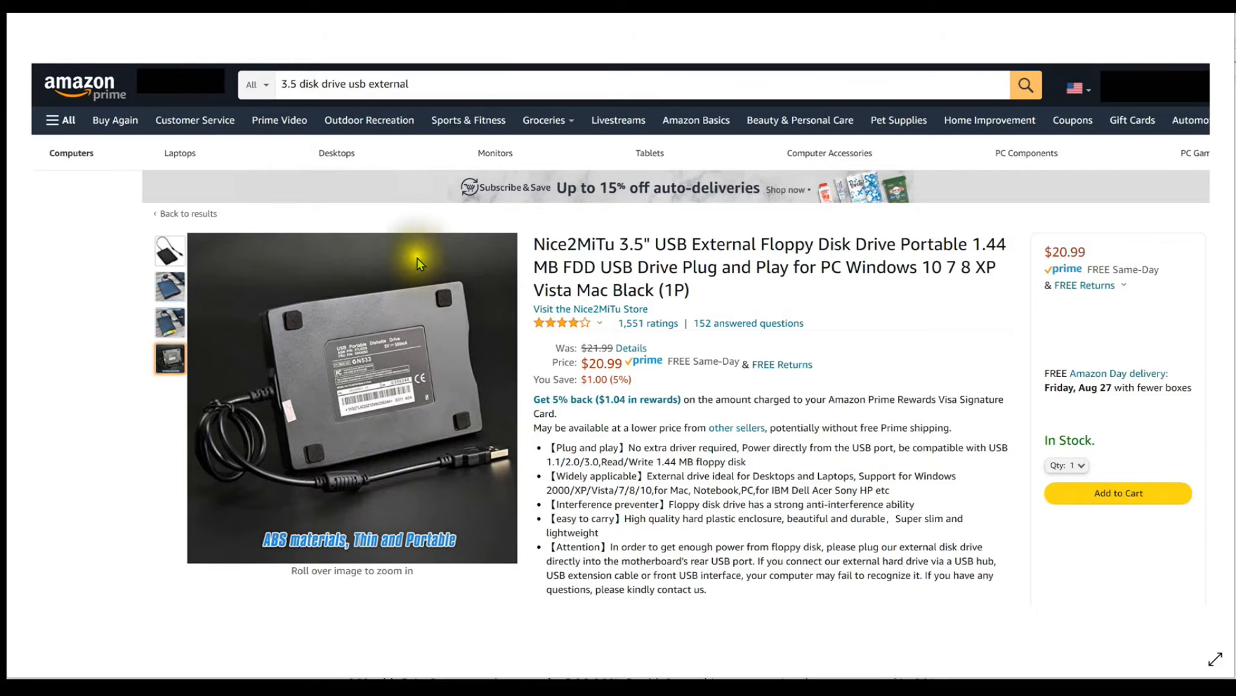
mouse_move(343, 489)
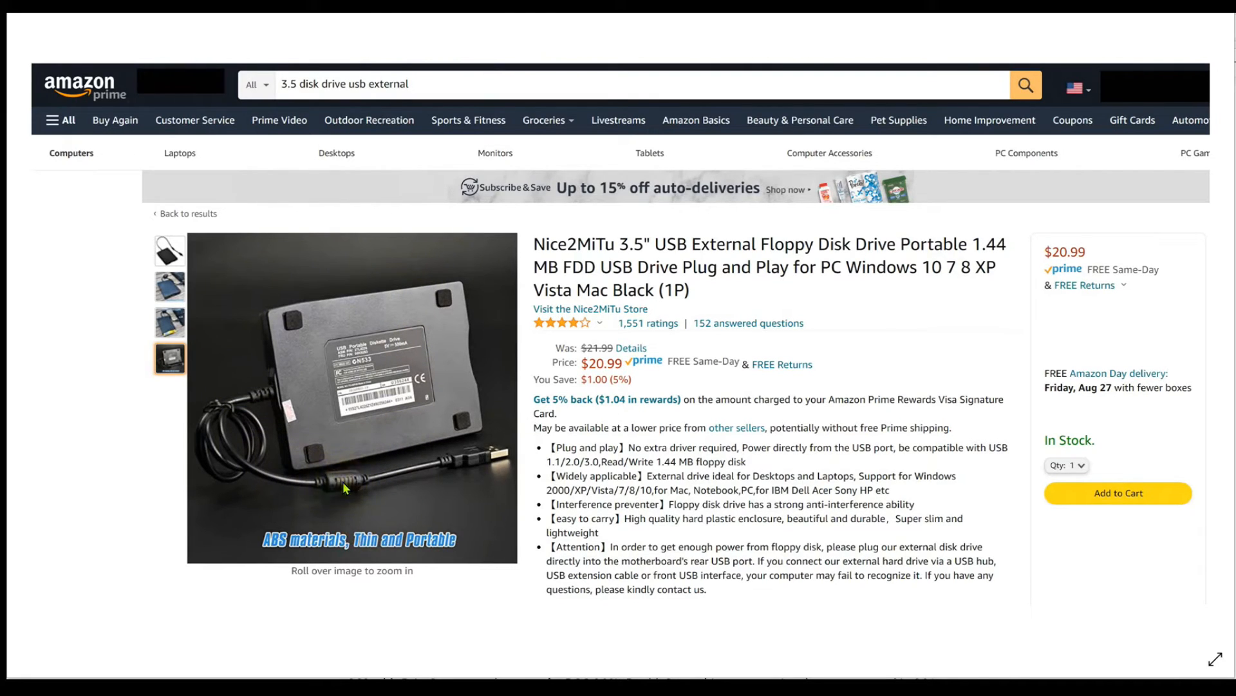
mouse_move(422, 296)
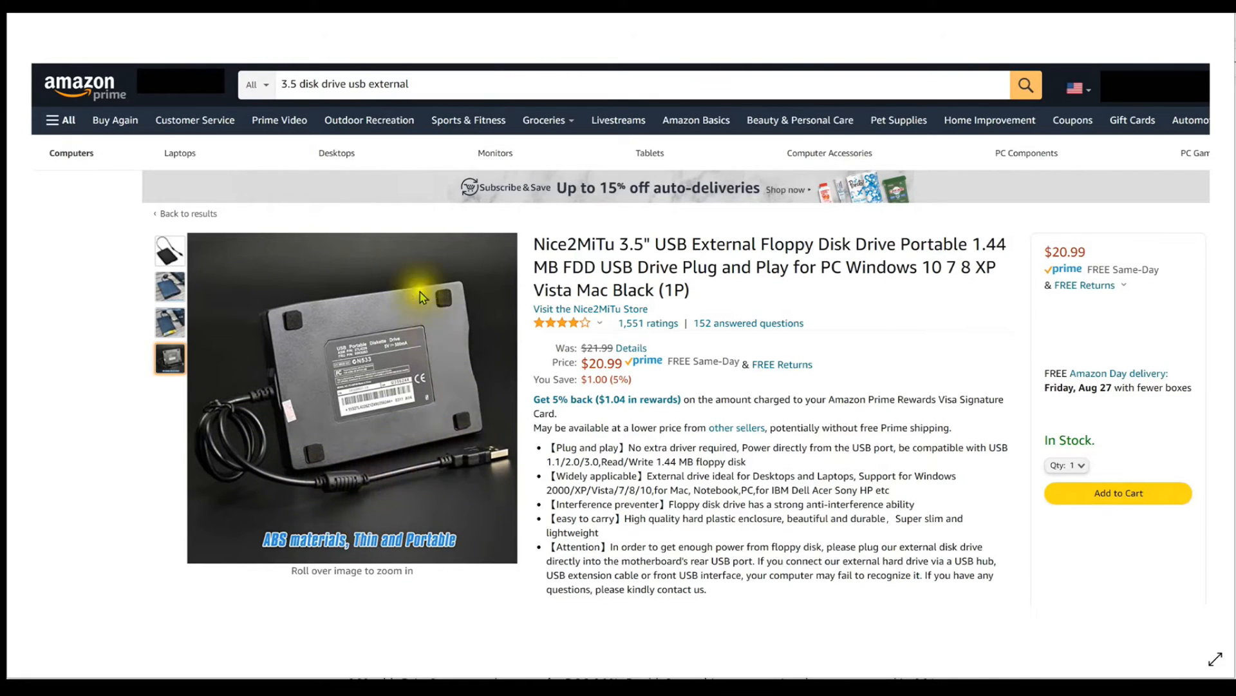
mouse_move(378, 393)
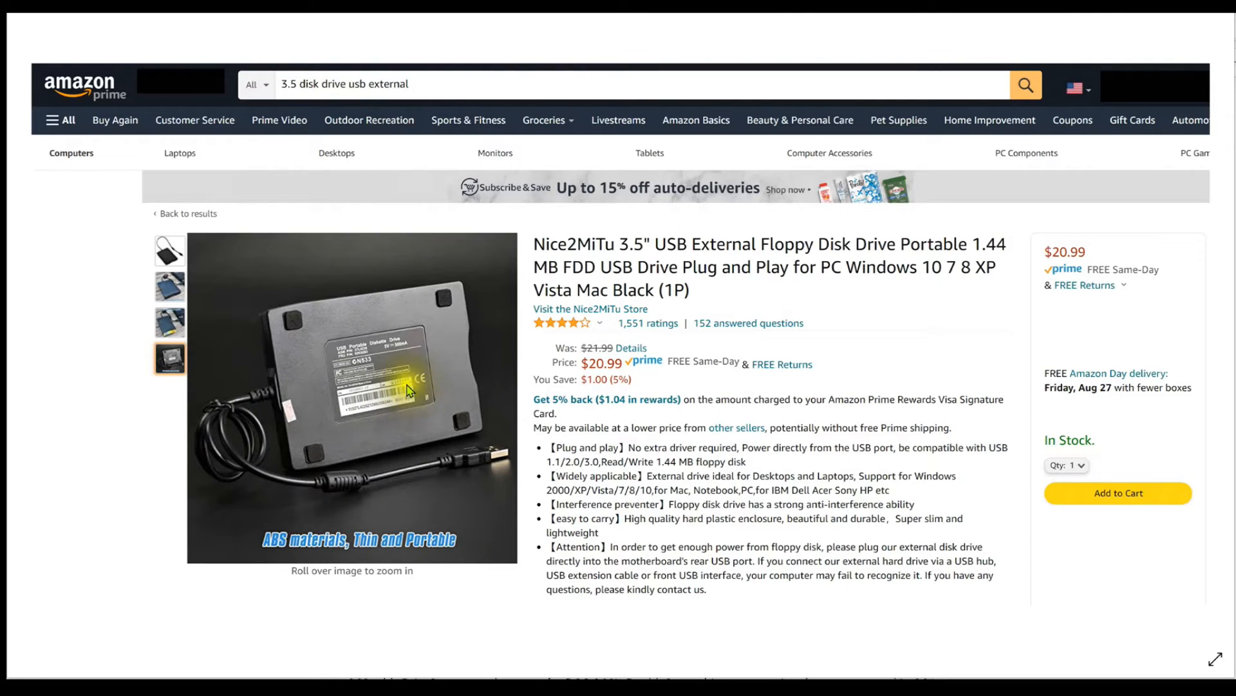
mouse_move(447, 478)
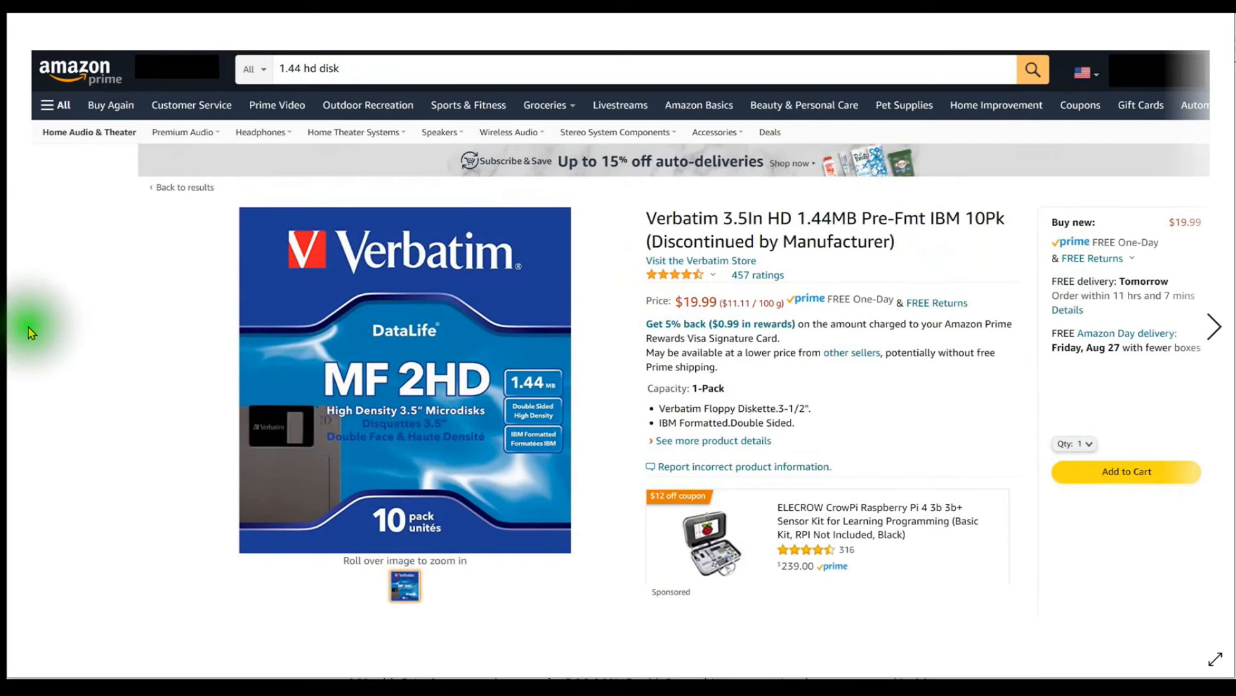
mouse_move(628, 398)
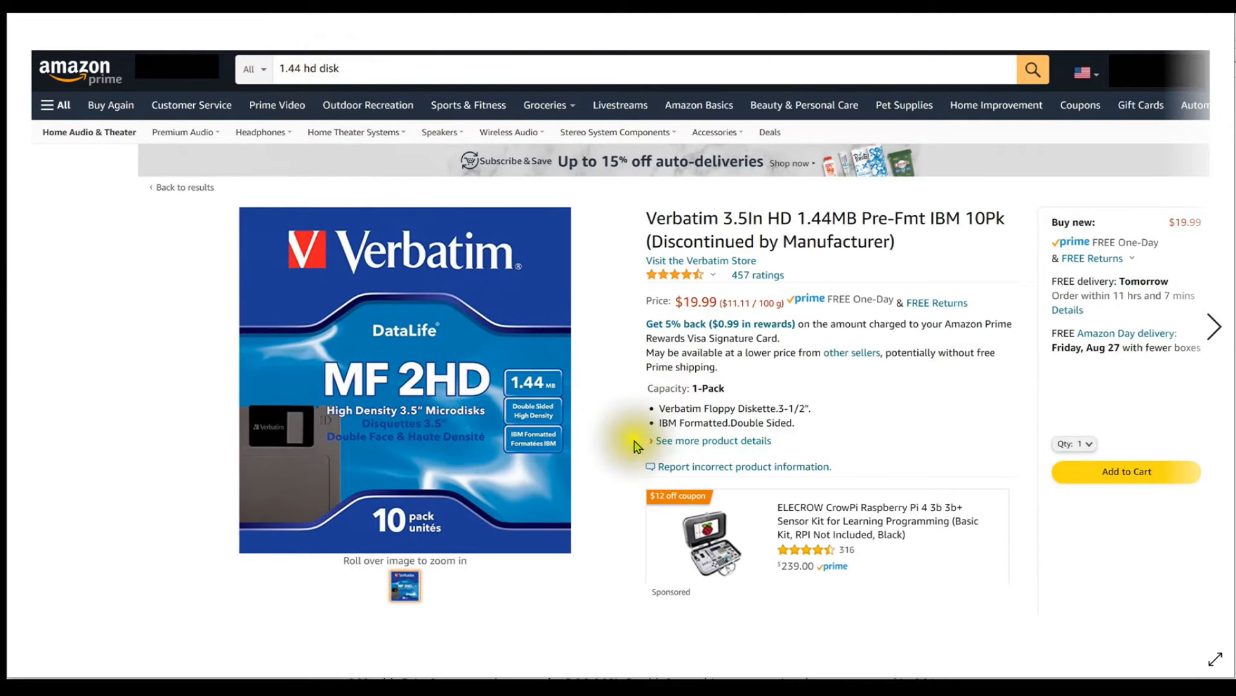
mouse_move(640, 461)
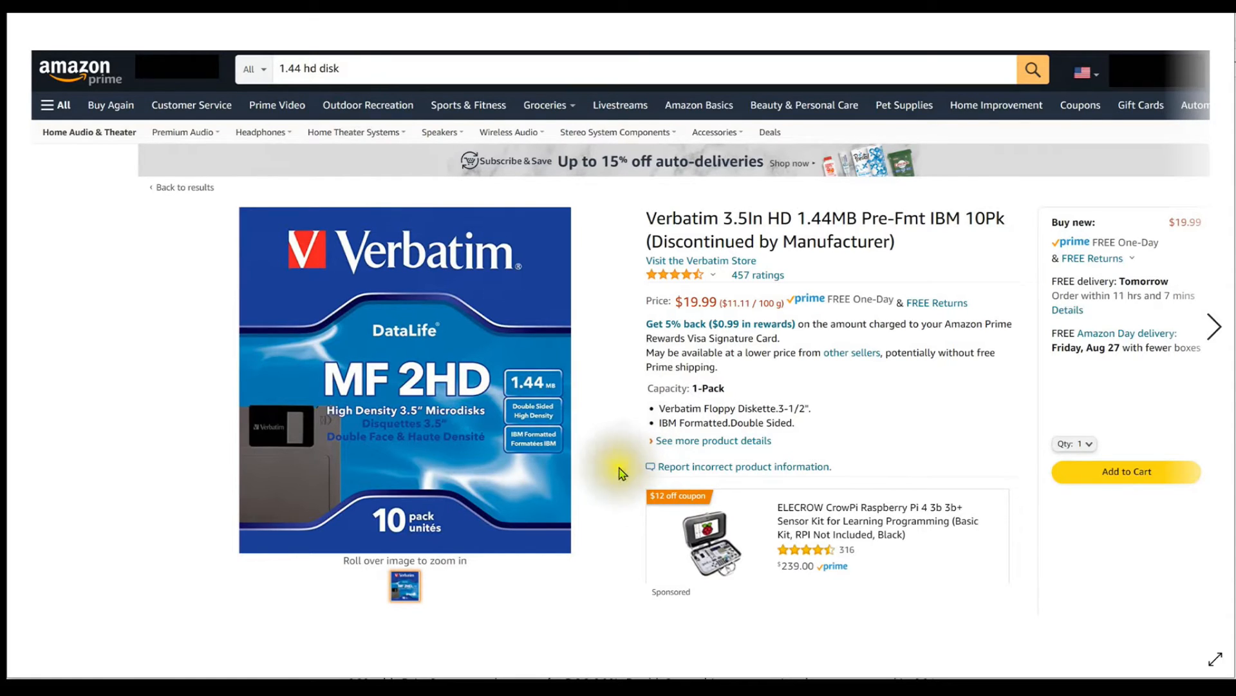
mouse_move(618, 464)
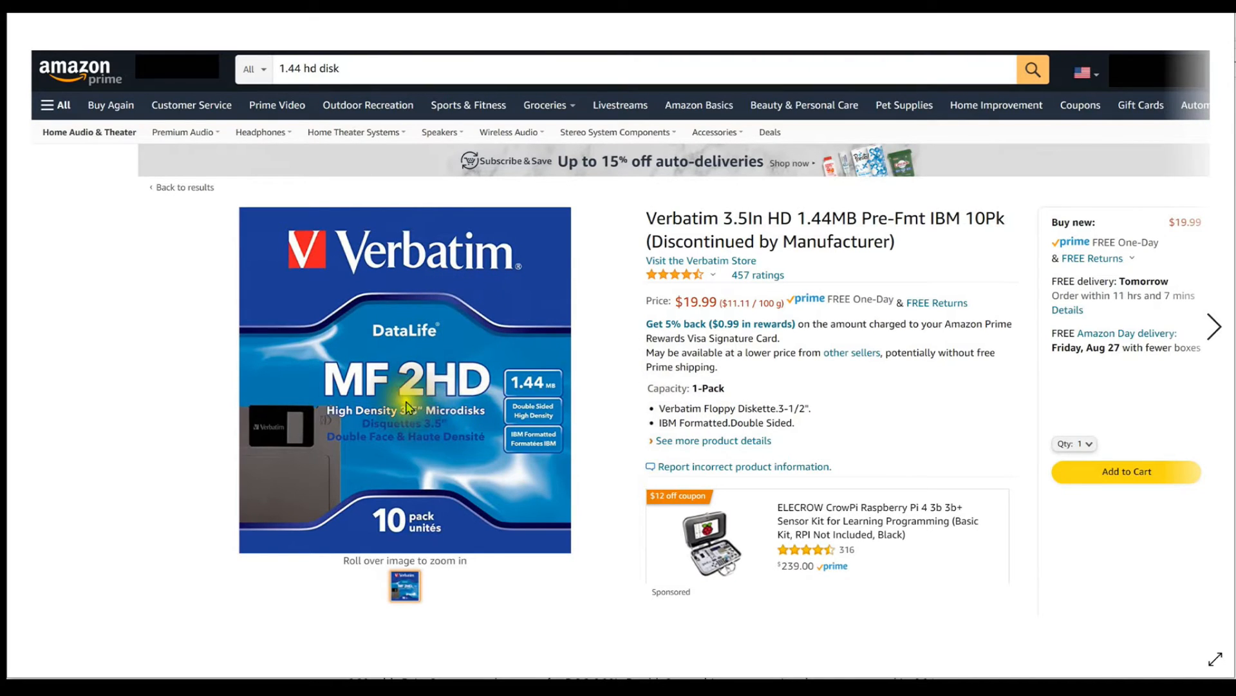
mouse_move(407, 404)
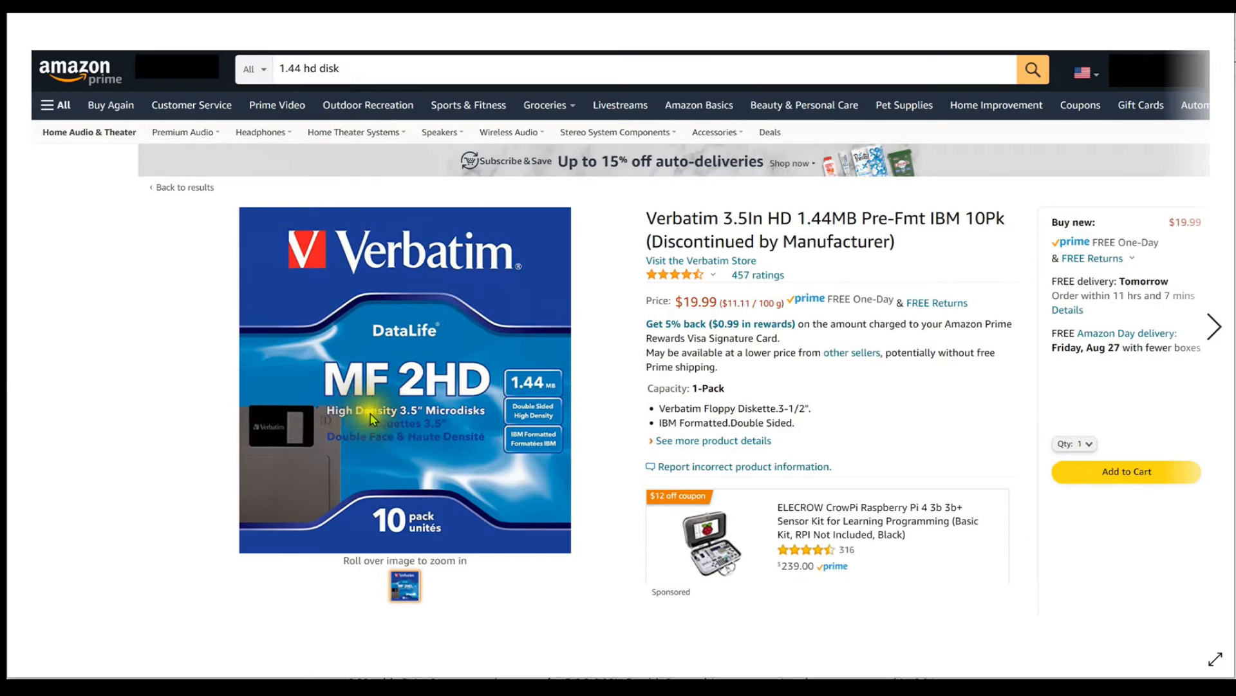
mouse_move(483, 415)
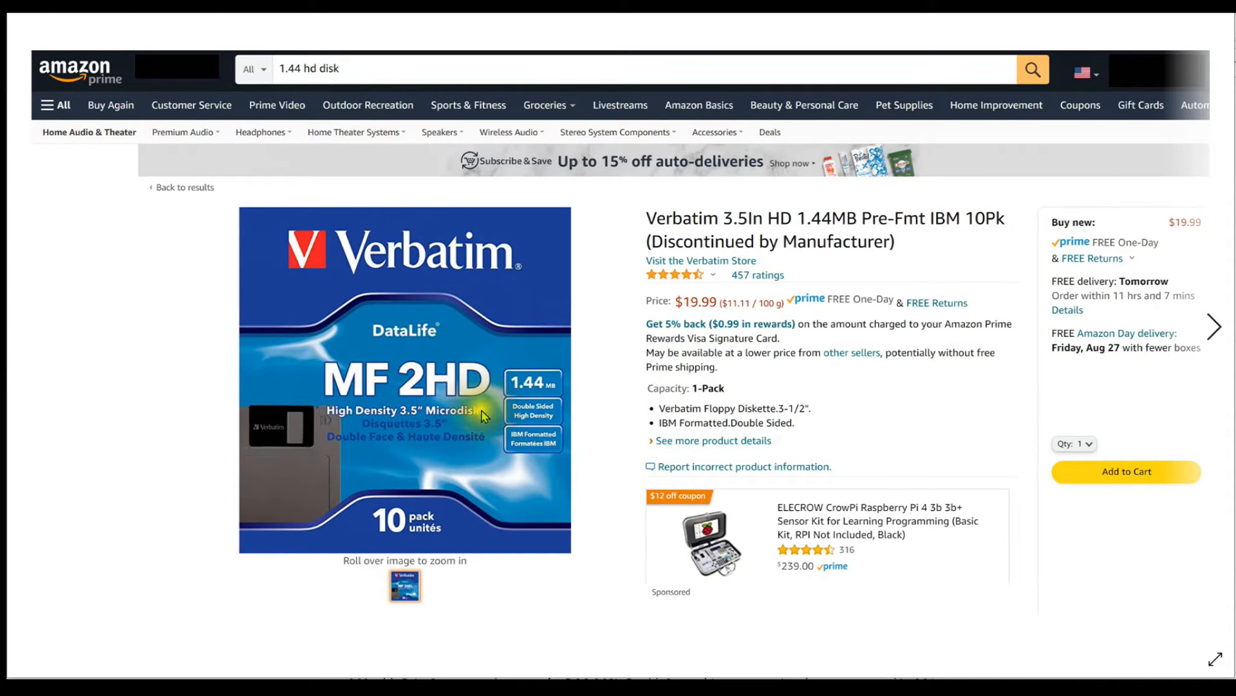
mouse_move(489, 406)
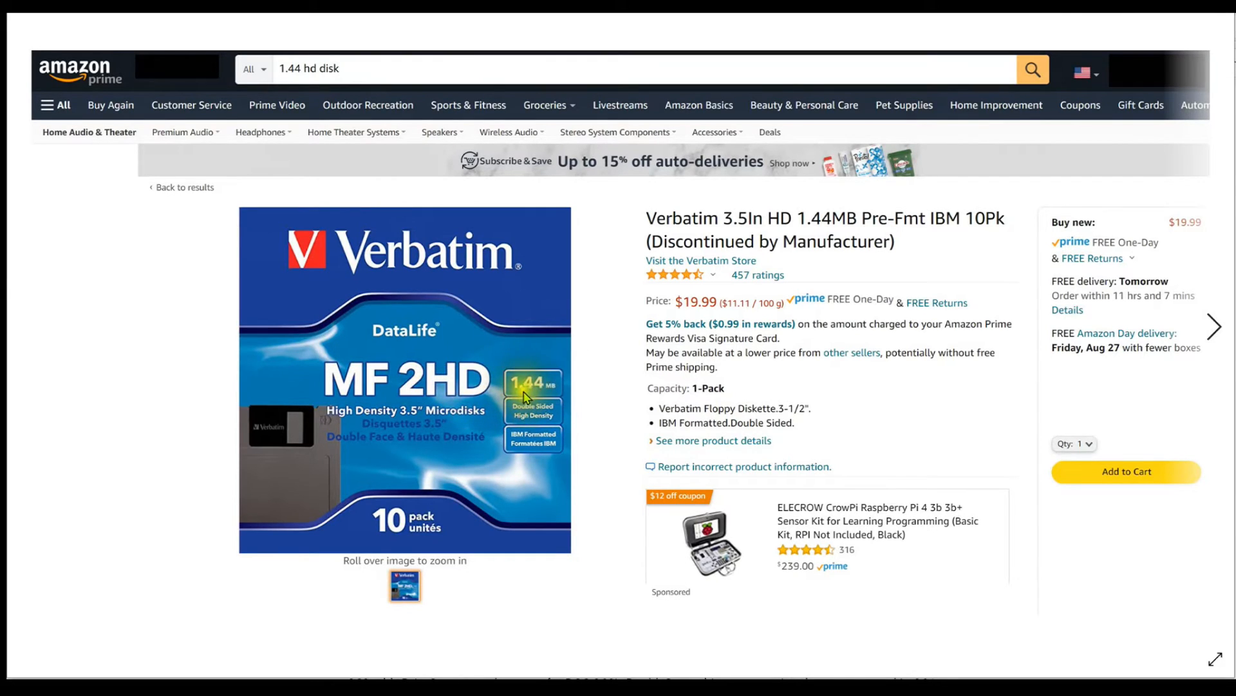
mouse_move(861, 413)
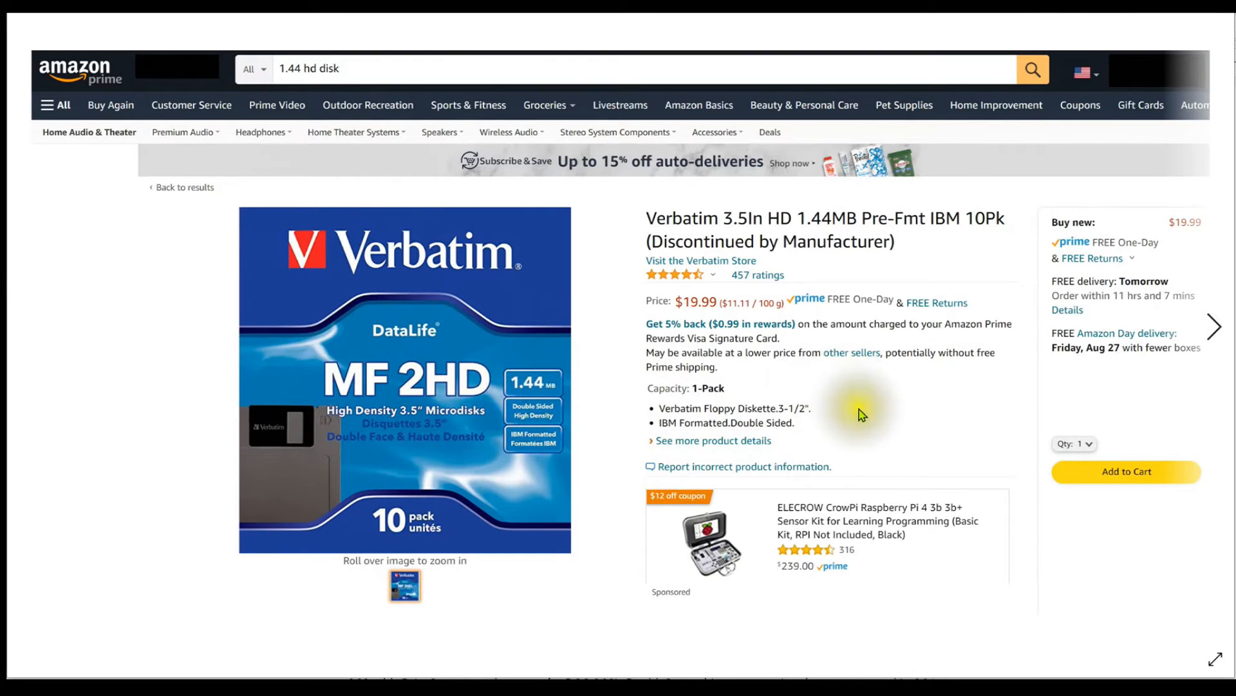
mouse_move(731, 414)
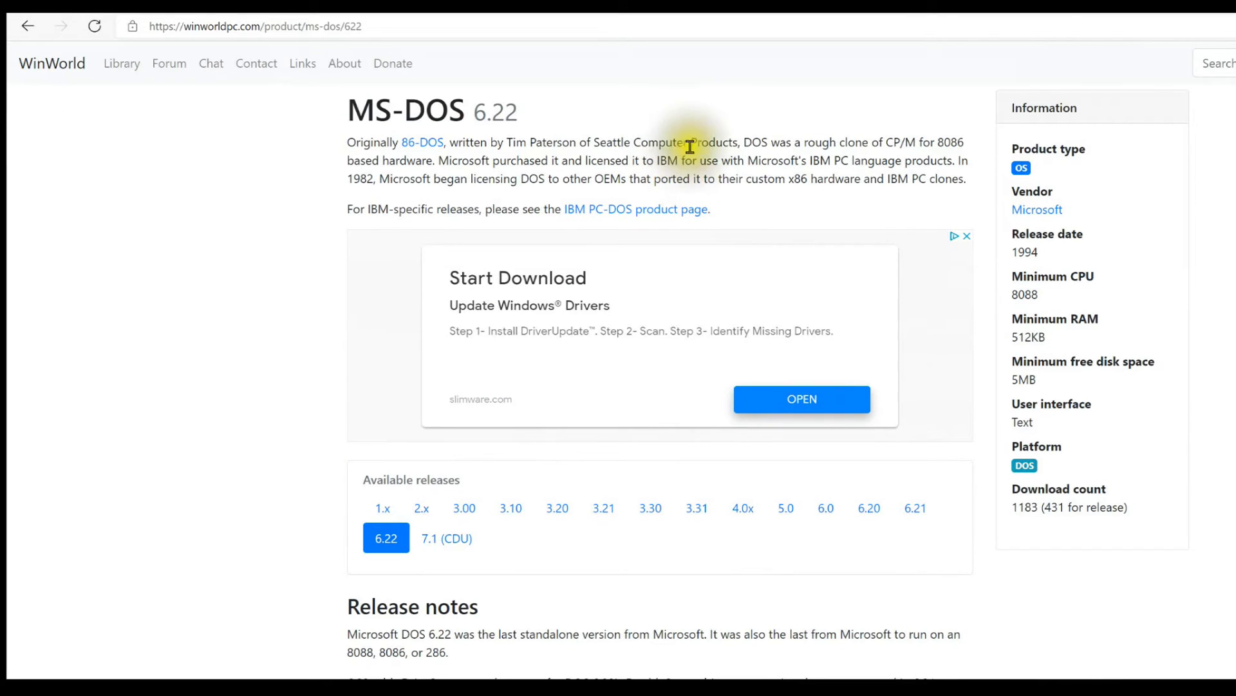
mouse_move(694, 114)
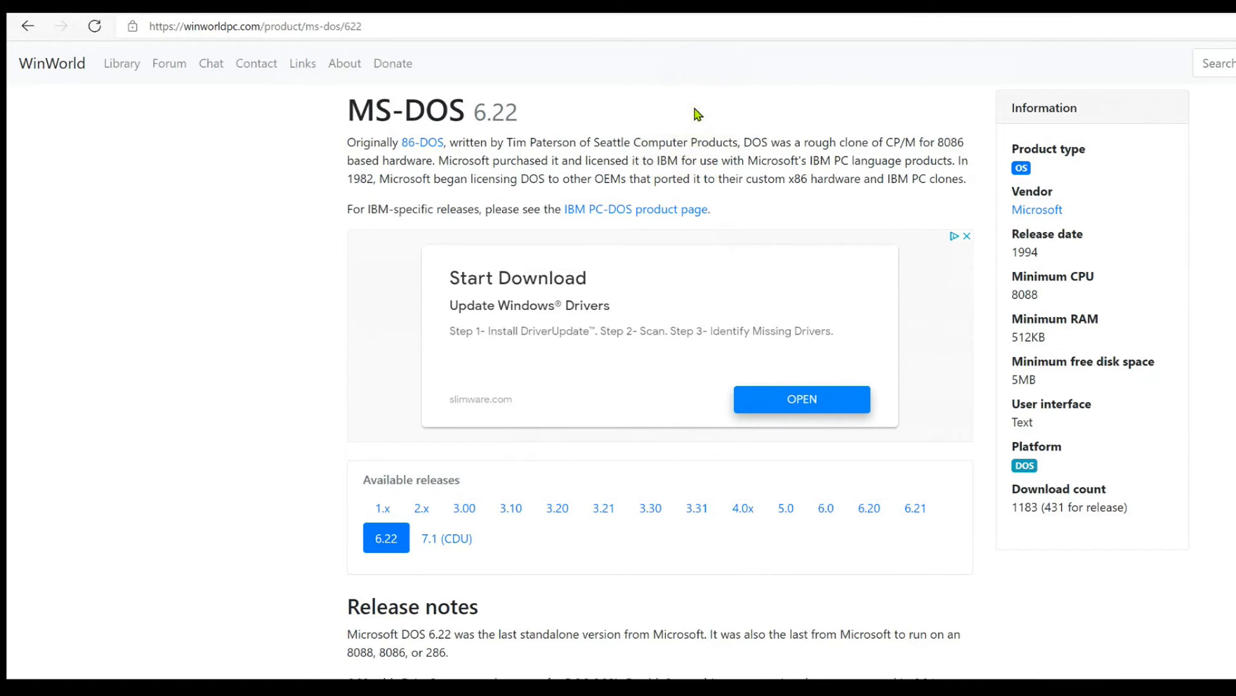
mouse_move(252, 51)
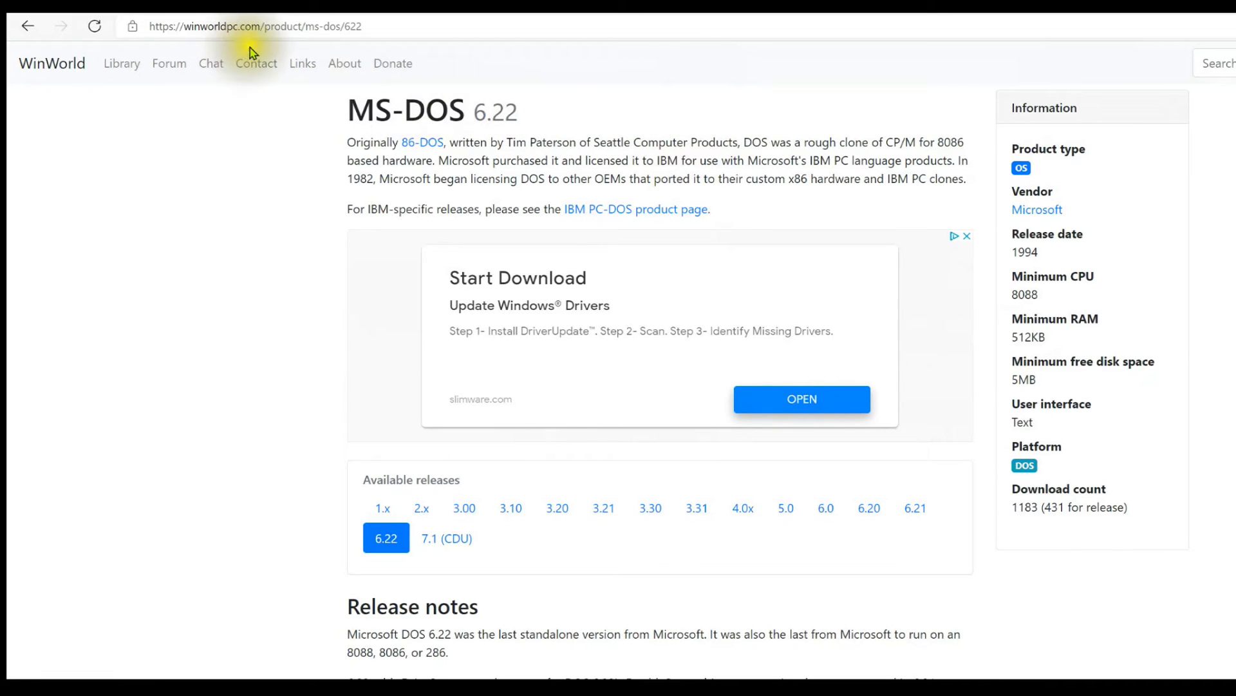
mouse_move(408, 43)
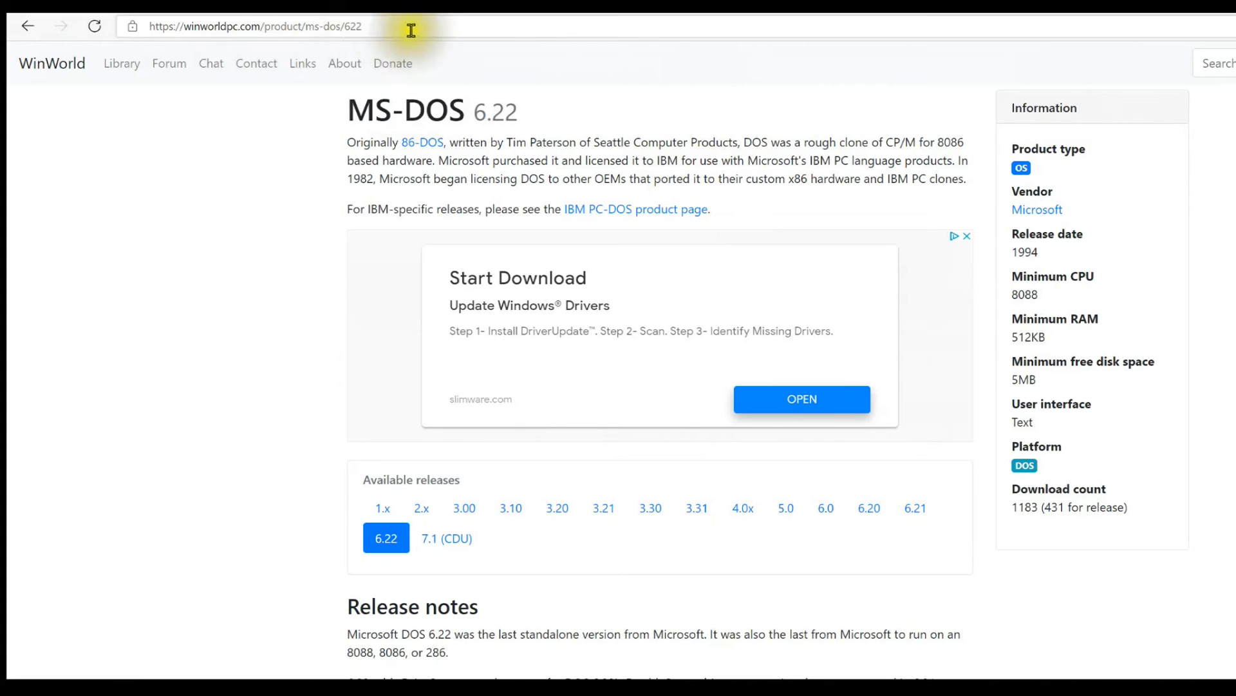
mouse_move(416, 34)
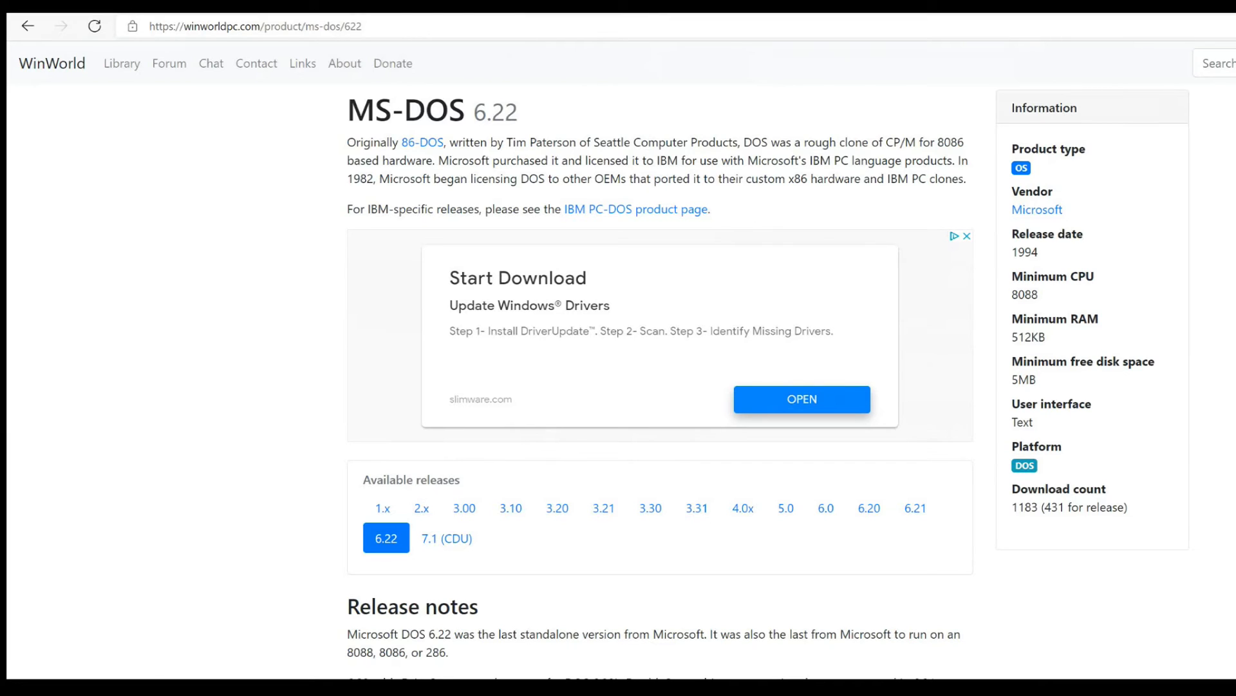
mouse_move(414, 150)
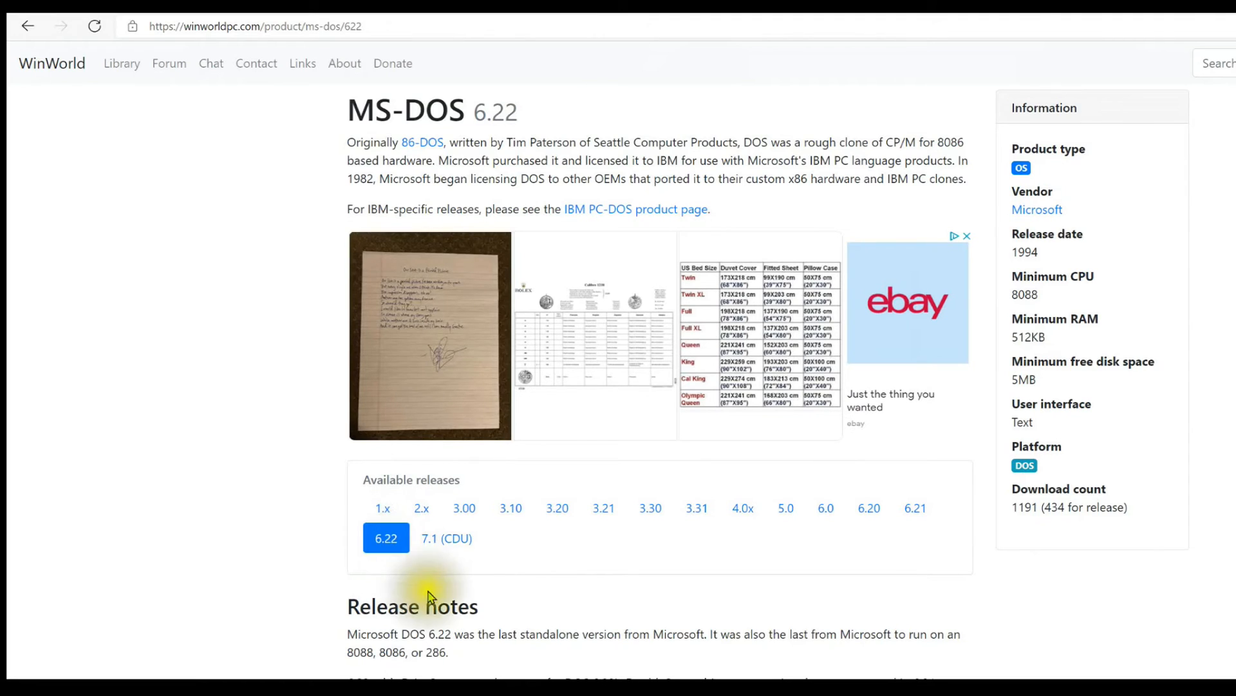
Step: Scroll the MS-DOS 6.22 page down to its Downloads list of upgrade, supplemental and language disks
scroll("down", 3)
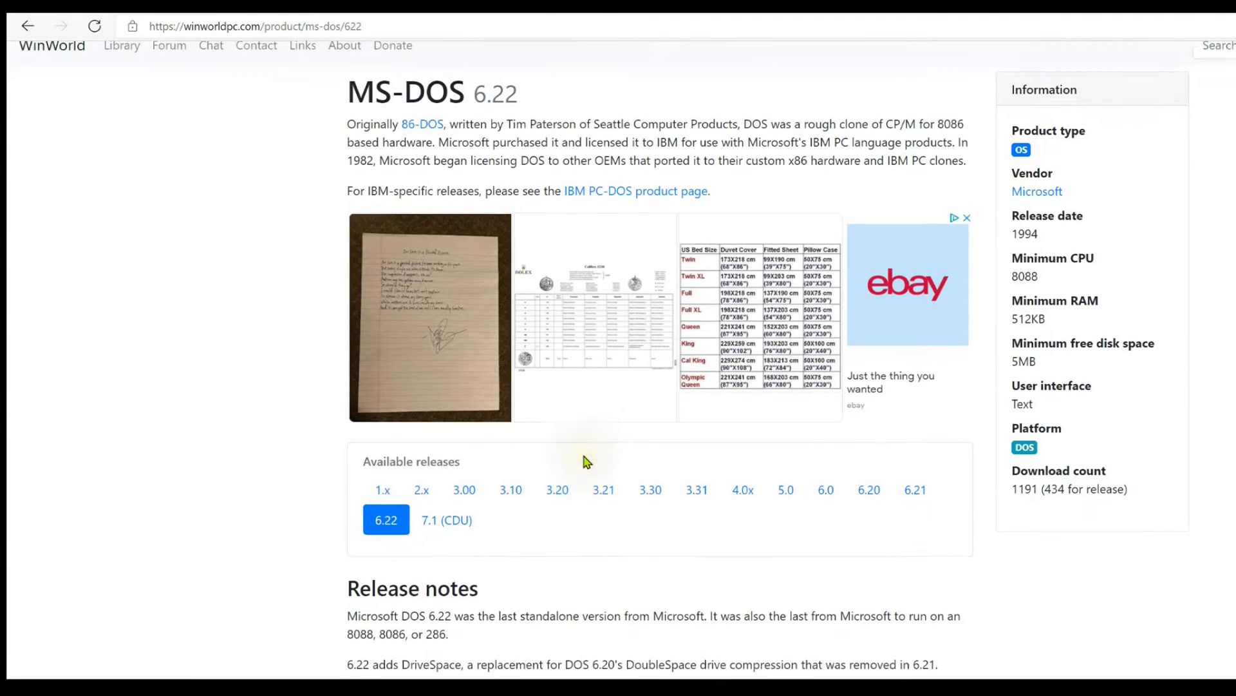
scroll("down", 3)
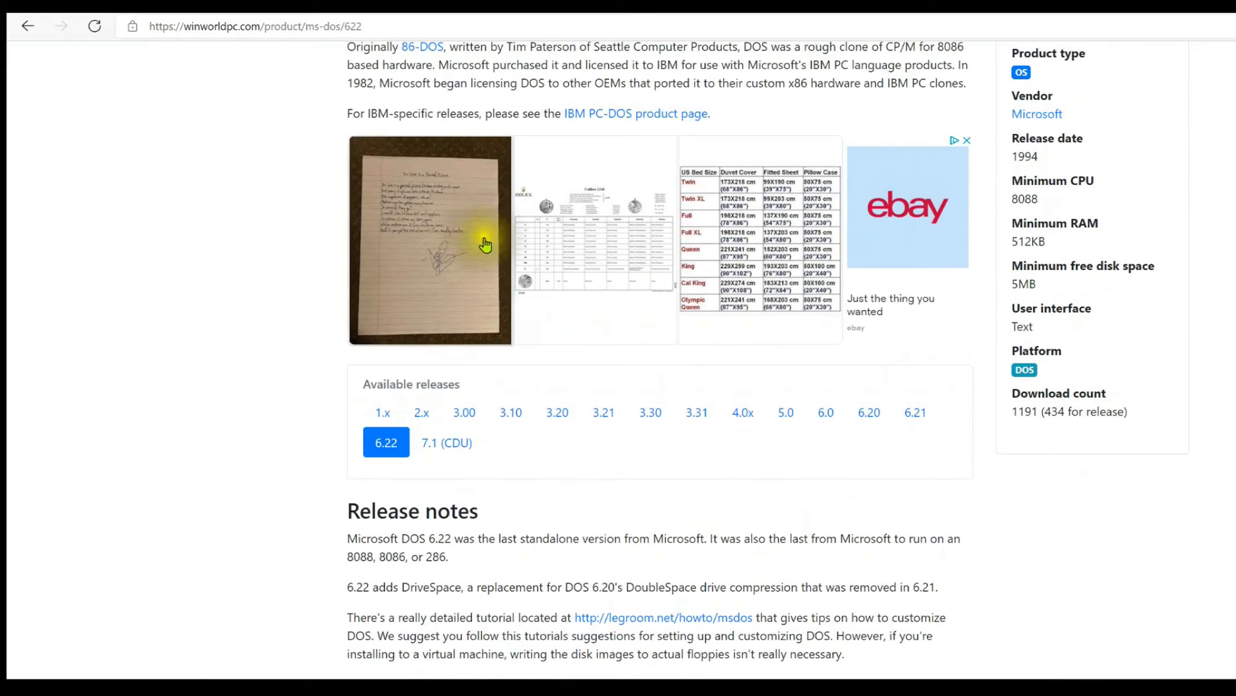
scroll("down", 3)
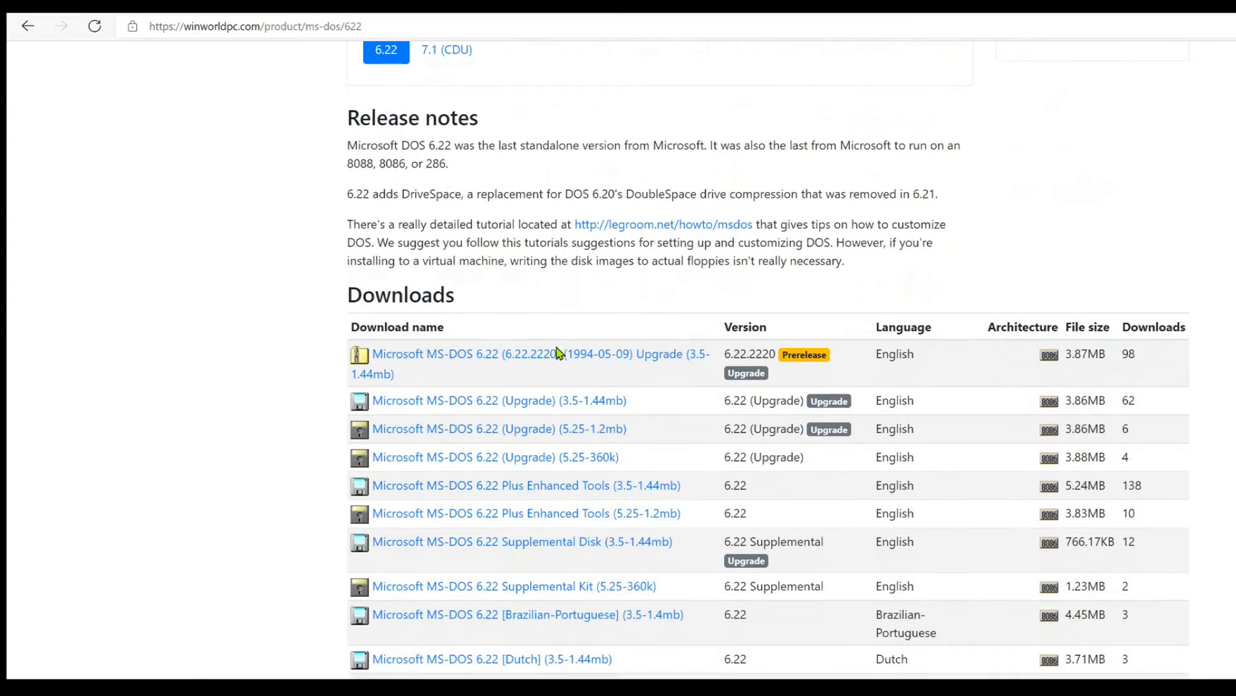
scroll("down", 3)
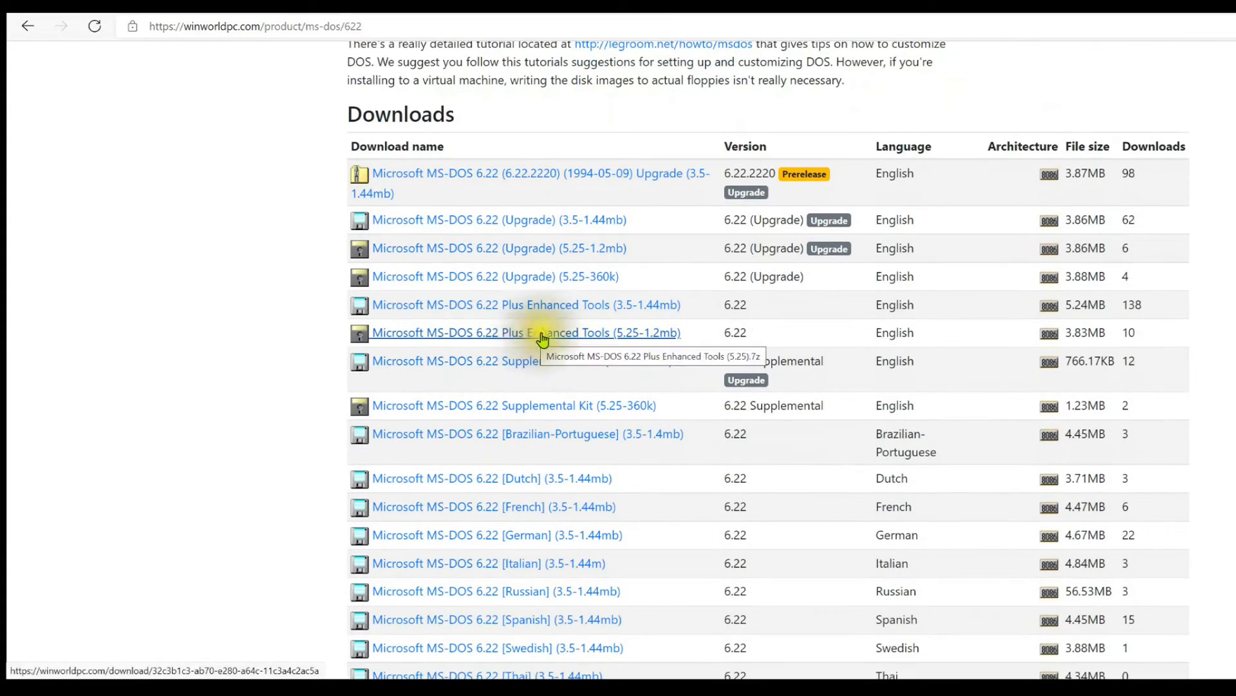
scroll("down", 3)
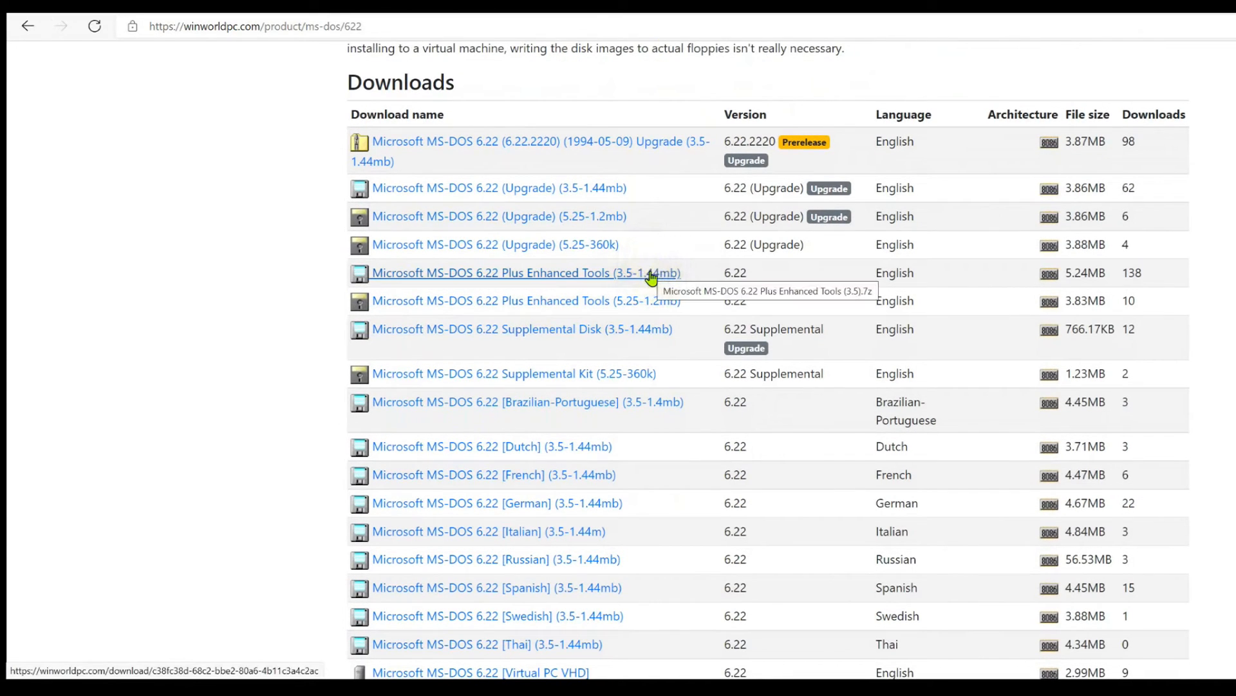
scroll("down", 3)
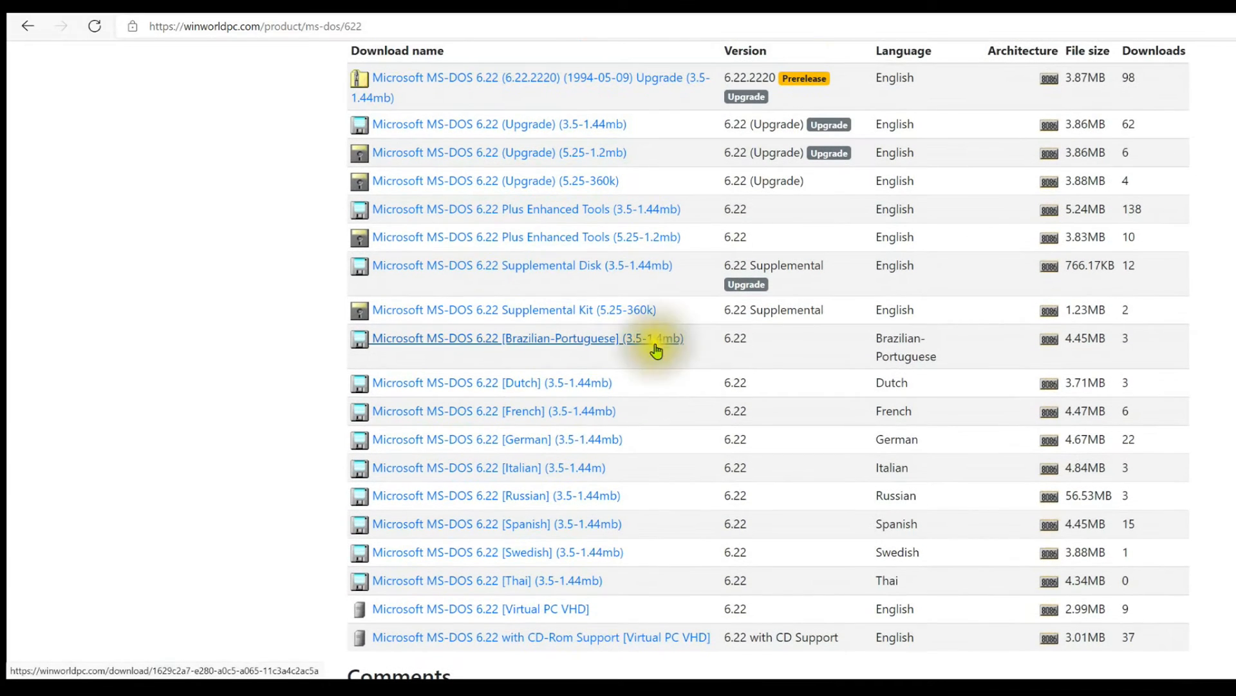
mouse_move(675, 289)
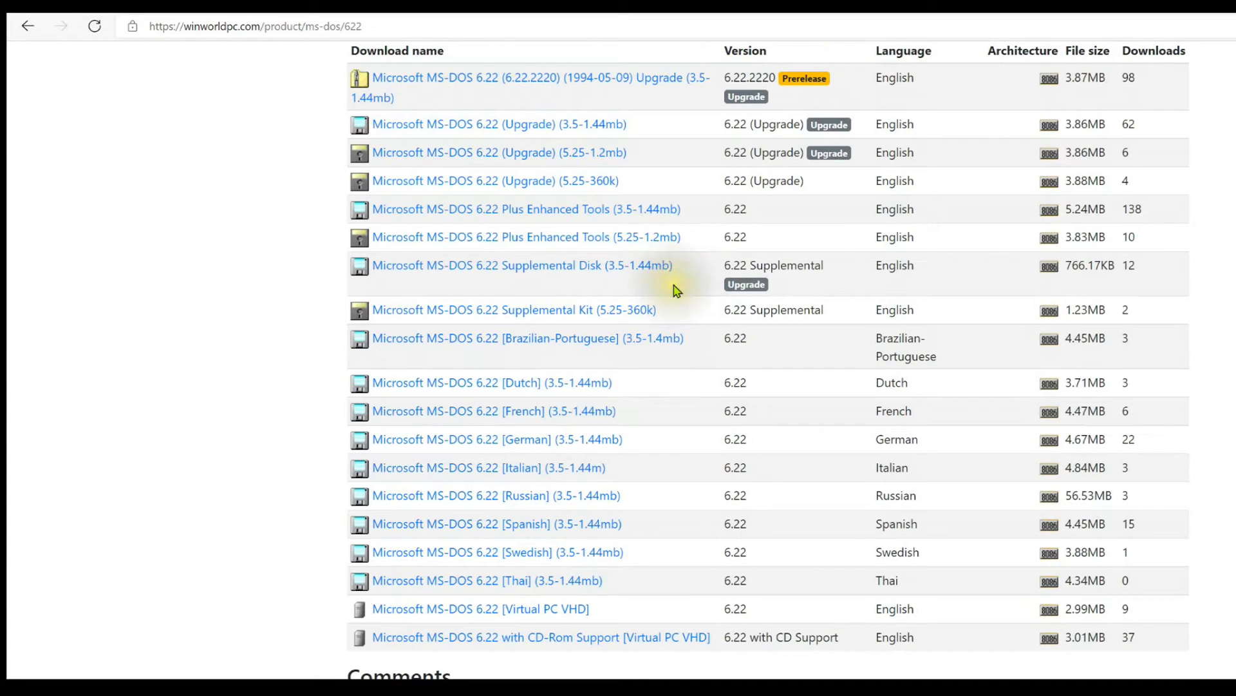
mouse_move(496, 222)
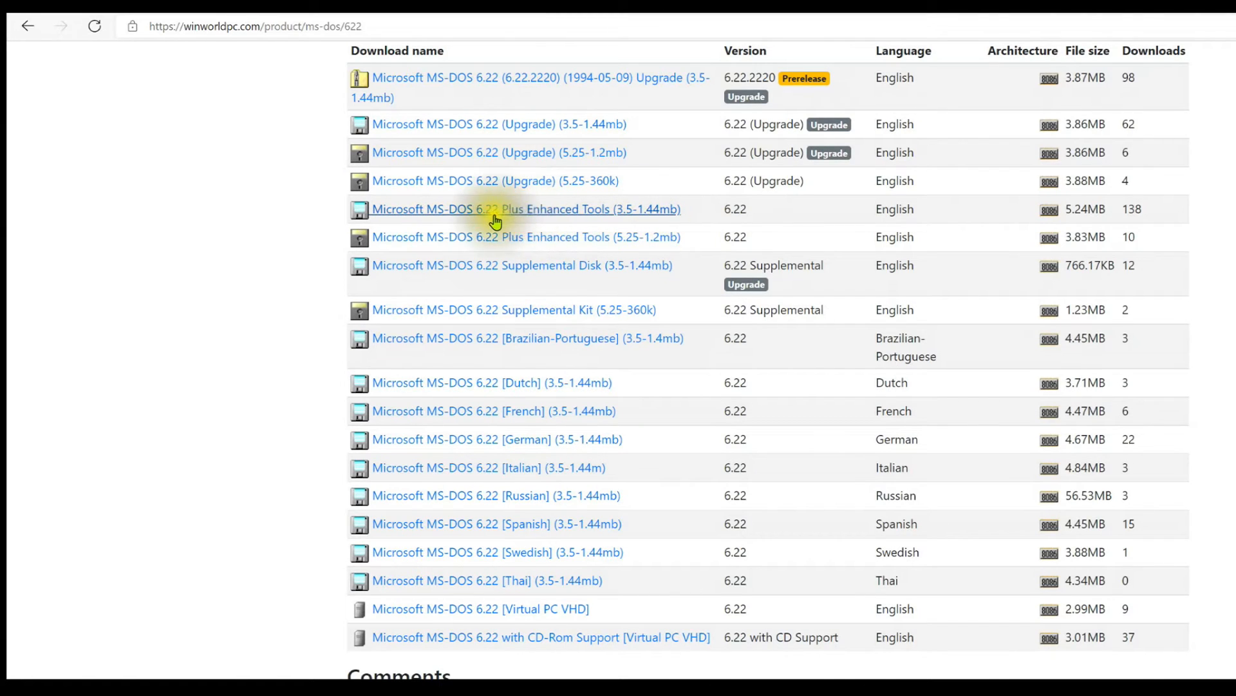
mouse_move(632, 285)
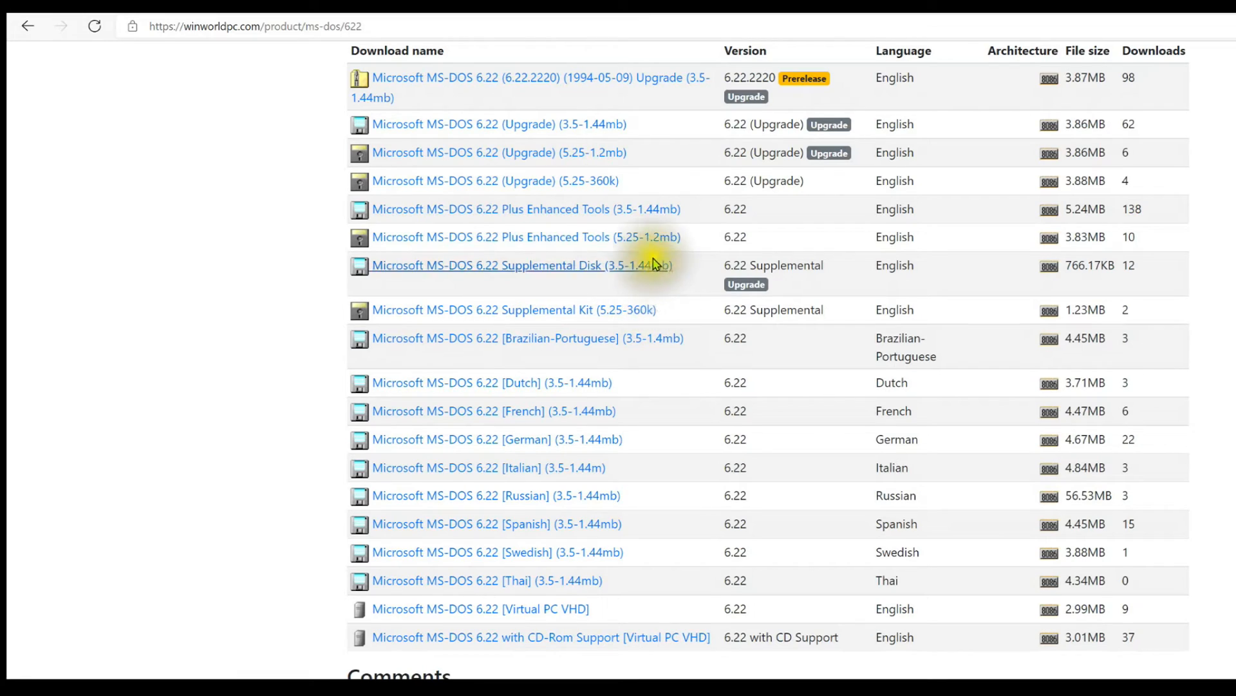
mouse_move(664, 252)
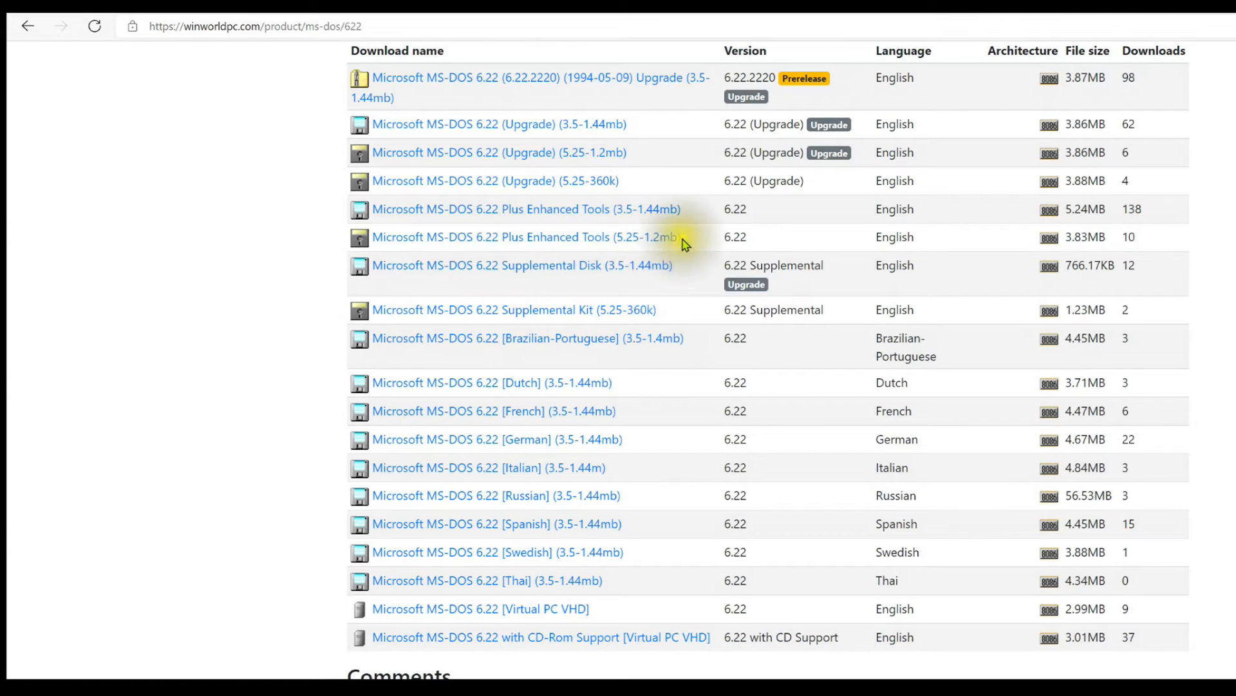
mouse_move(628, 274)
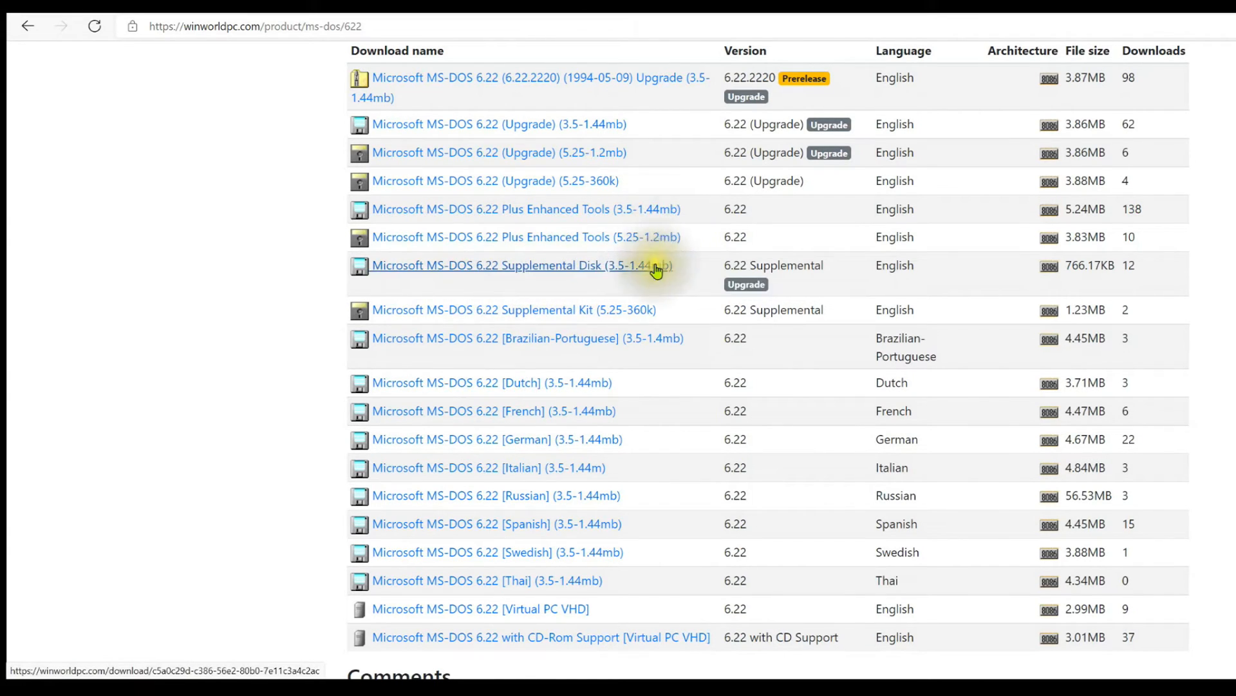
mouse_move(659, 275)
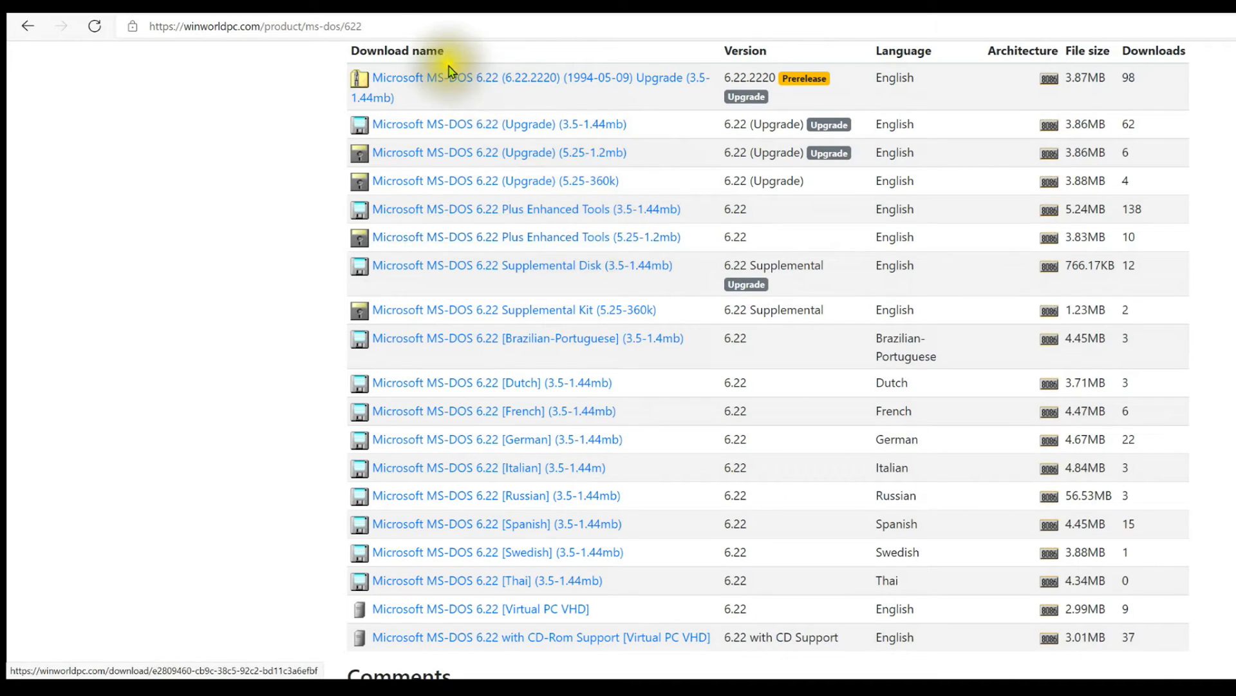
mouse_move(584, 204)
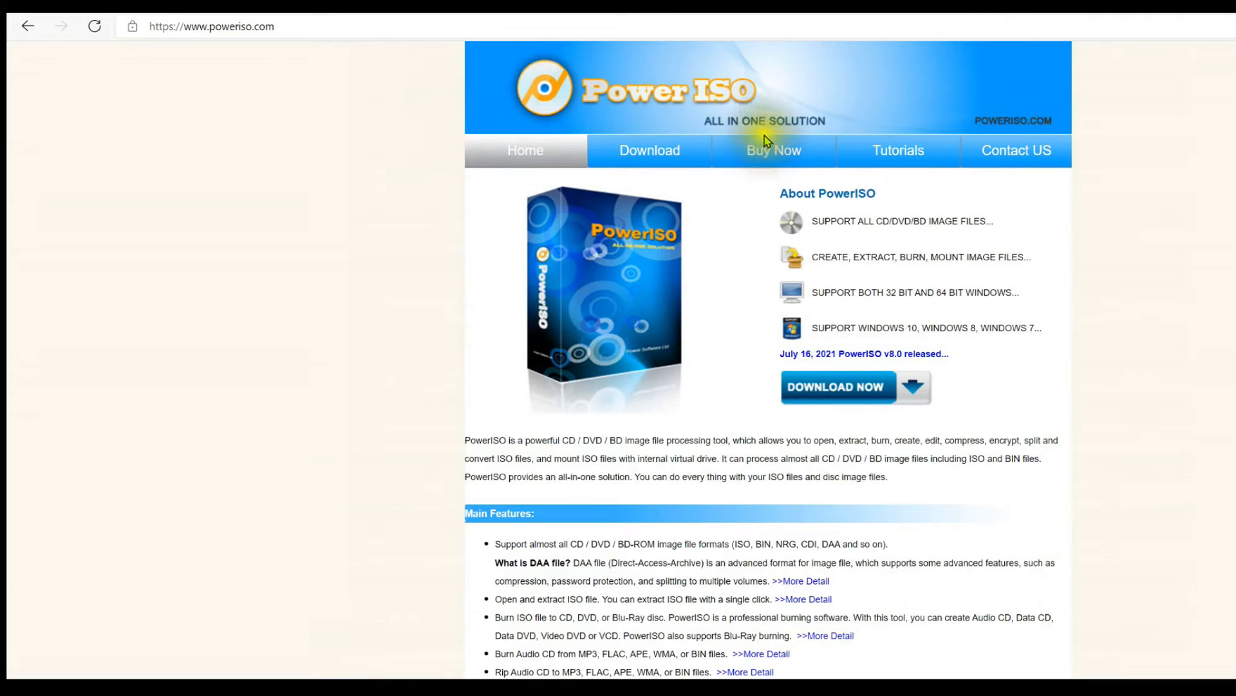
mouse_move(732, 113)
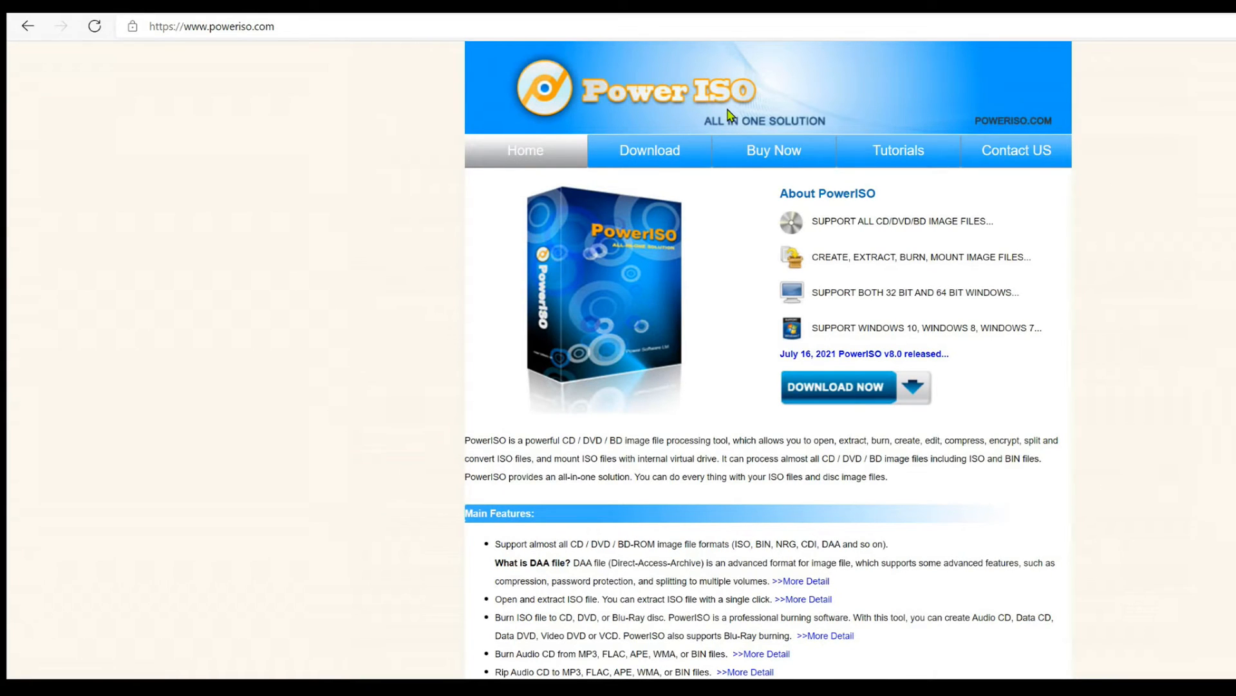
mouse_move(842, 77)
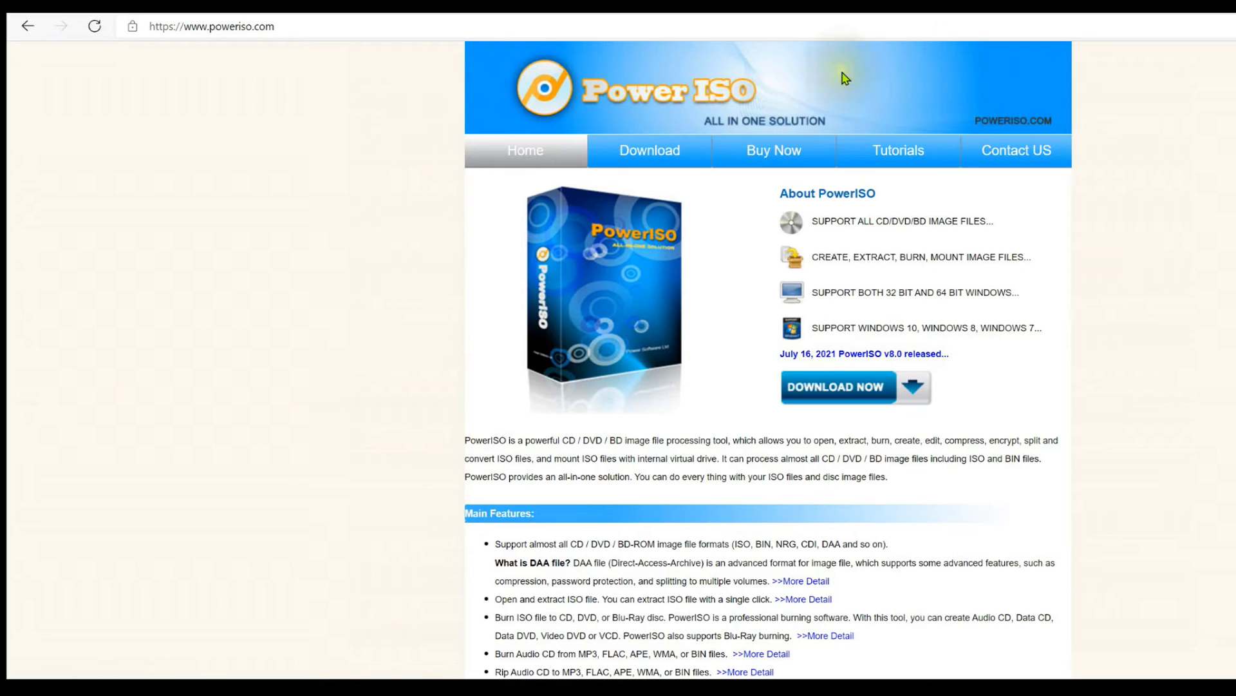
mouse_move(843, 78)
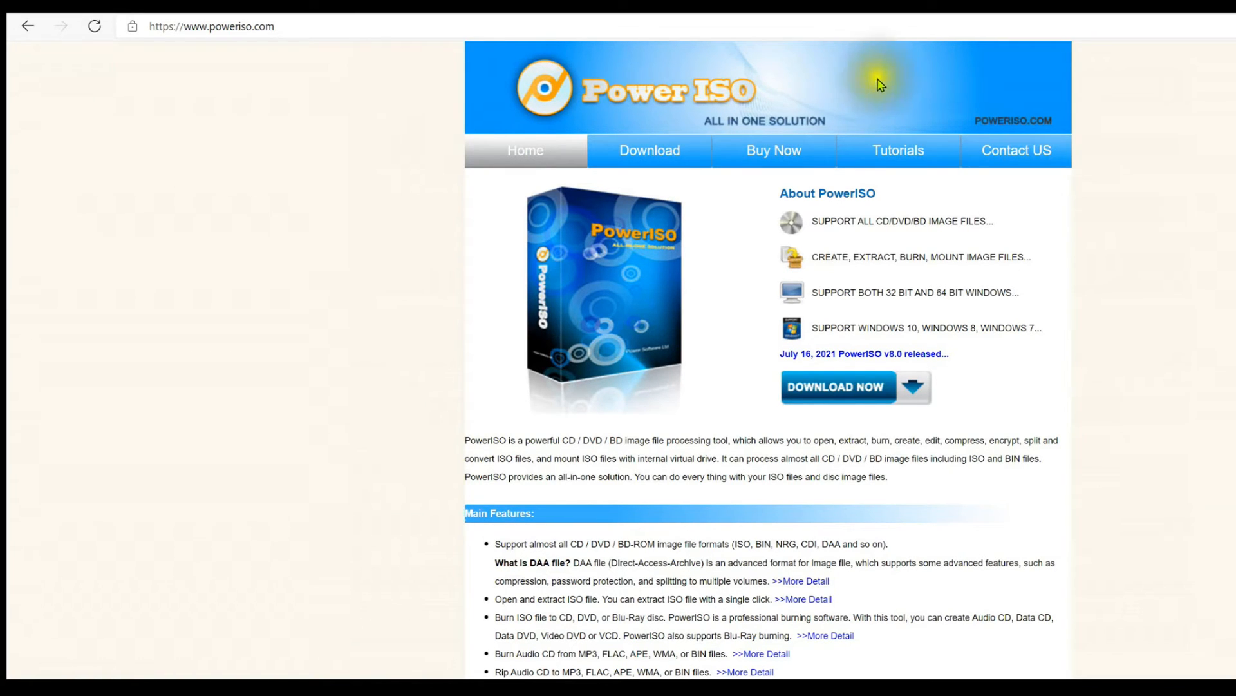
mouse_move(518, 105)
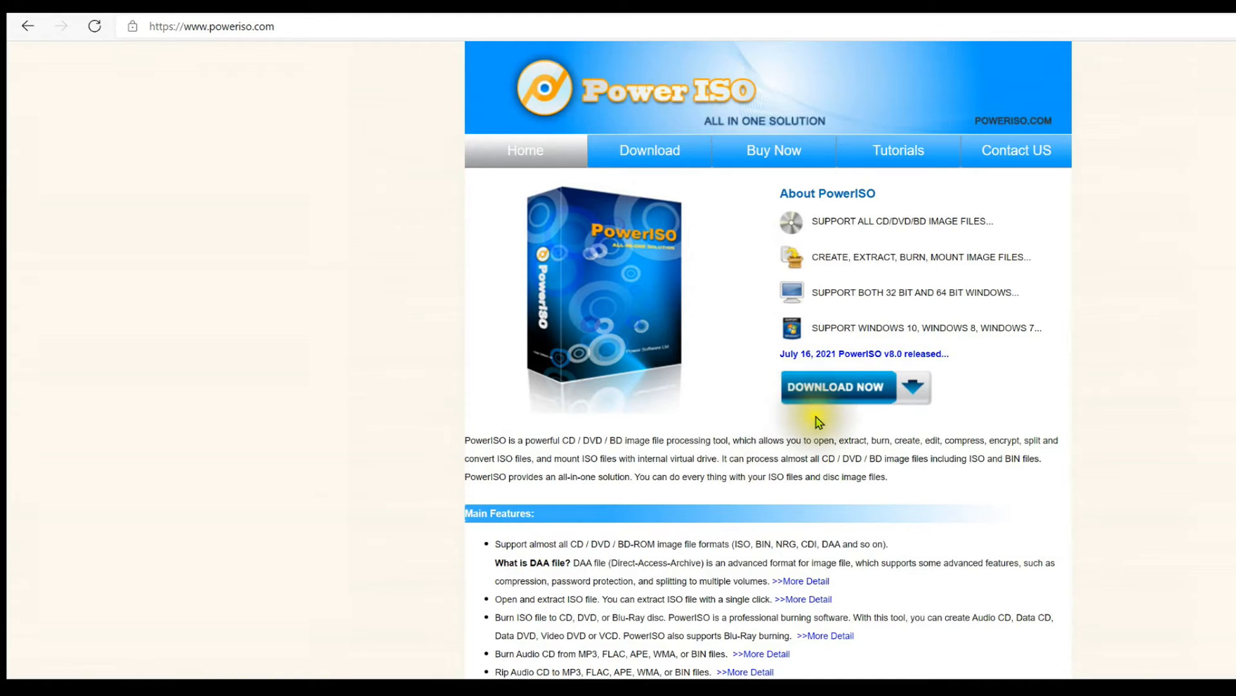
mouse_move(821, 428)
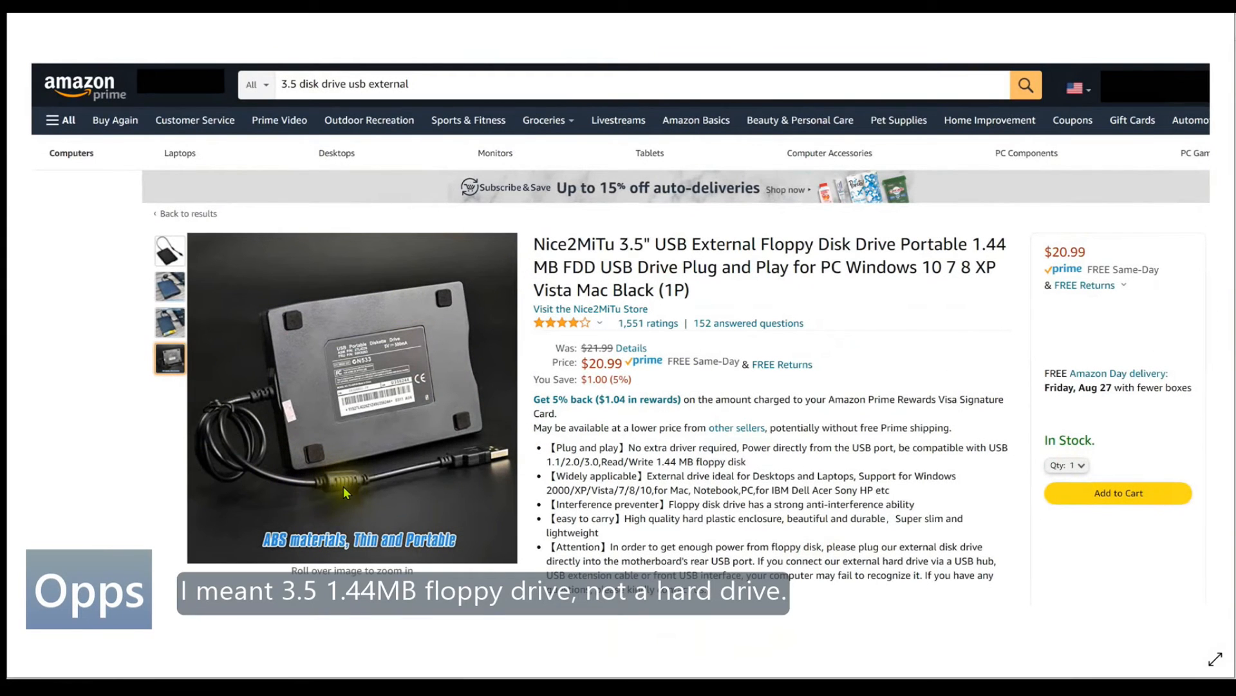
mouse_move(485, 491)
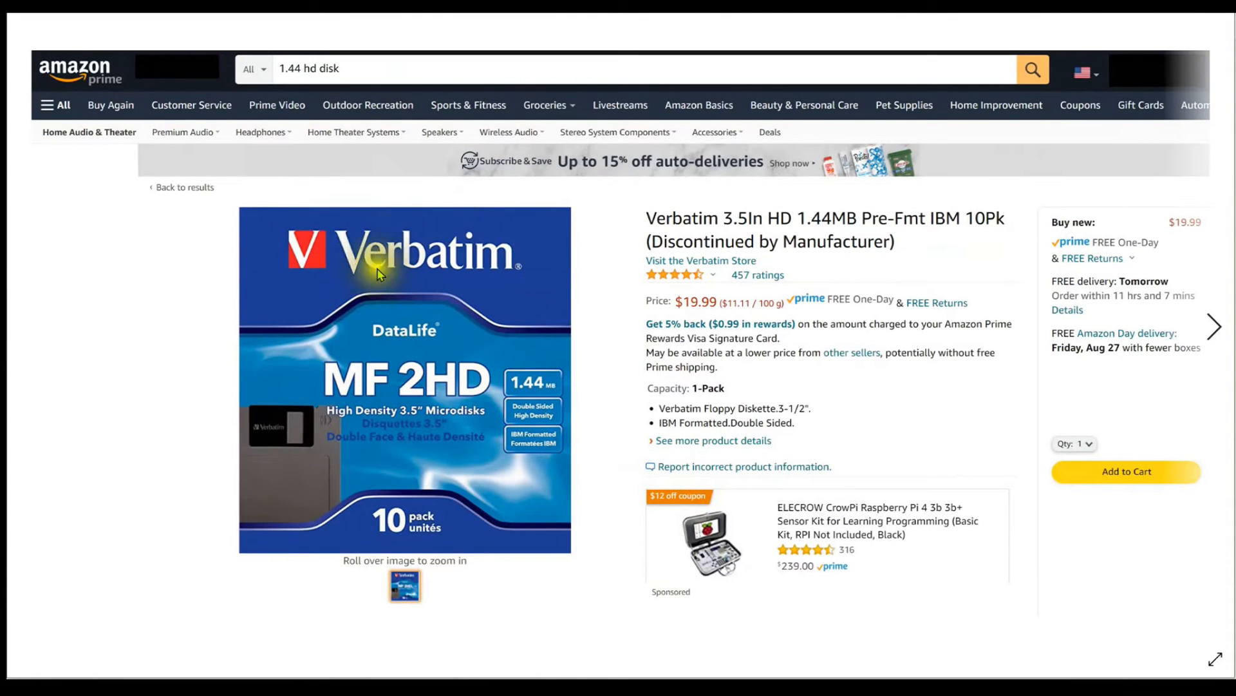
mouse_move(296, 458)
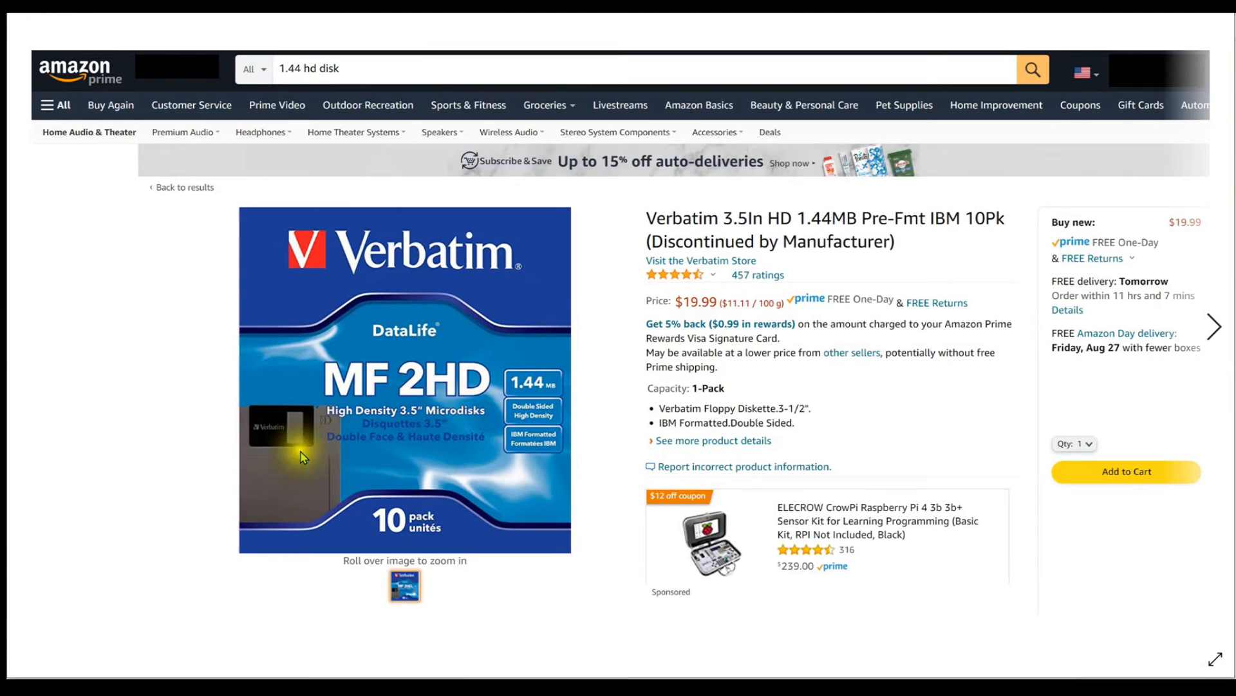
mouse_move(583, 404)
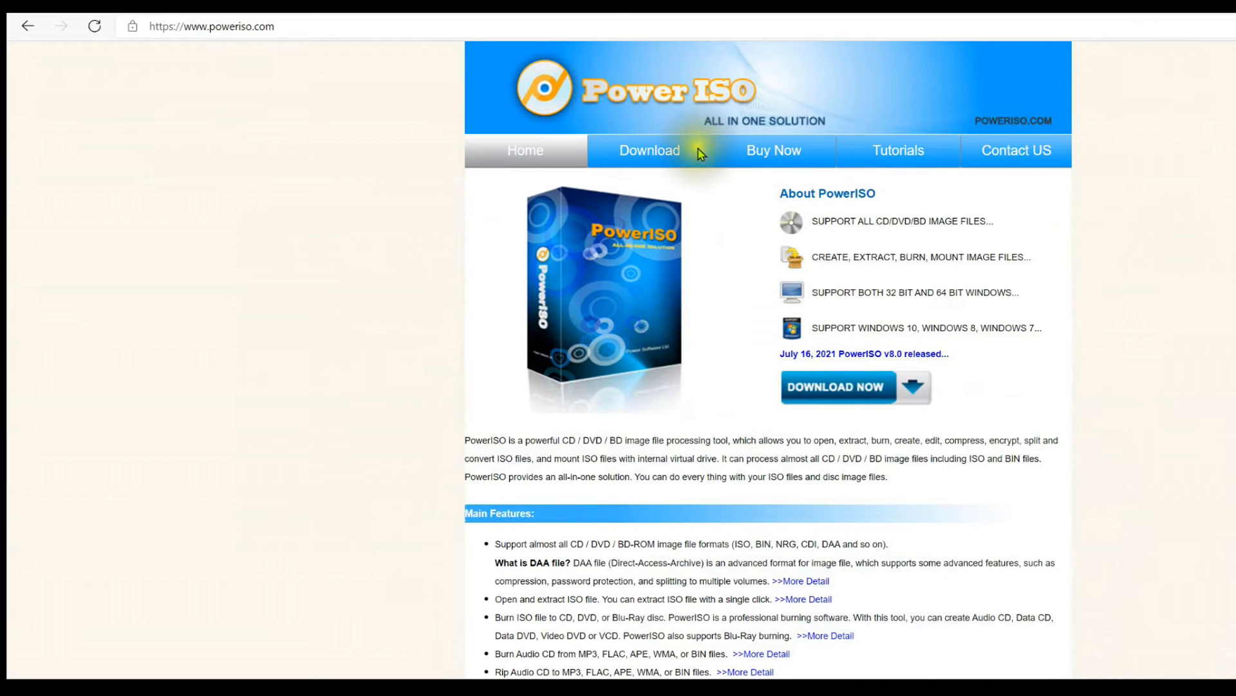
mouse_move(896, 274)
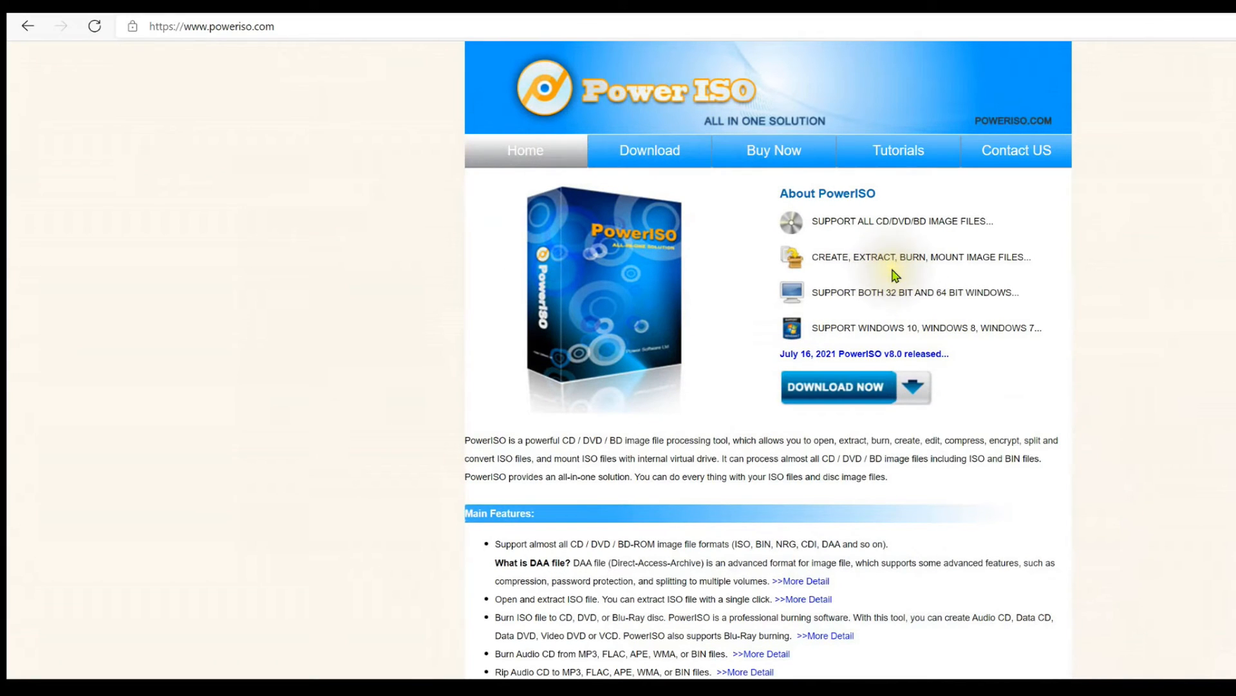
mouse_move(951, 427)
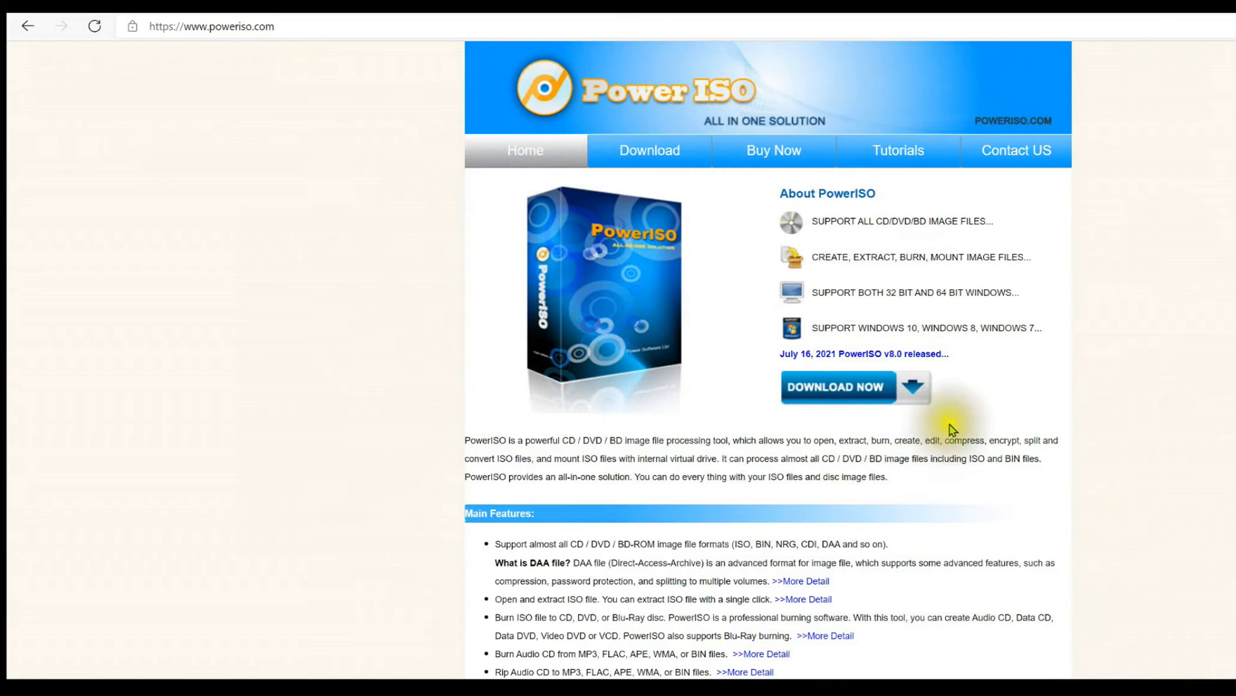
mouse_move(961, 321)
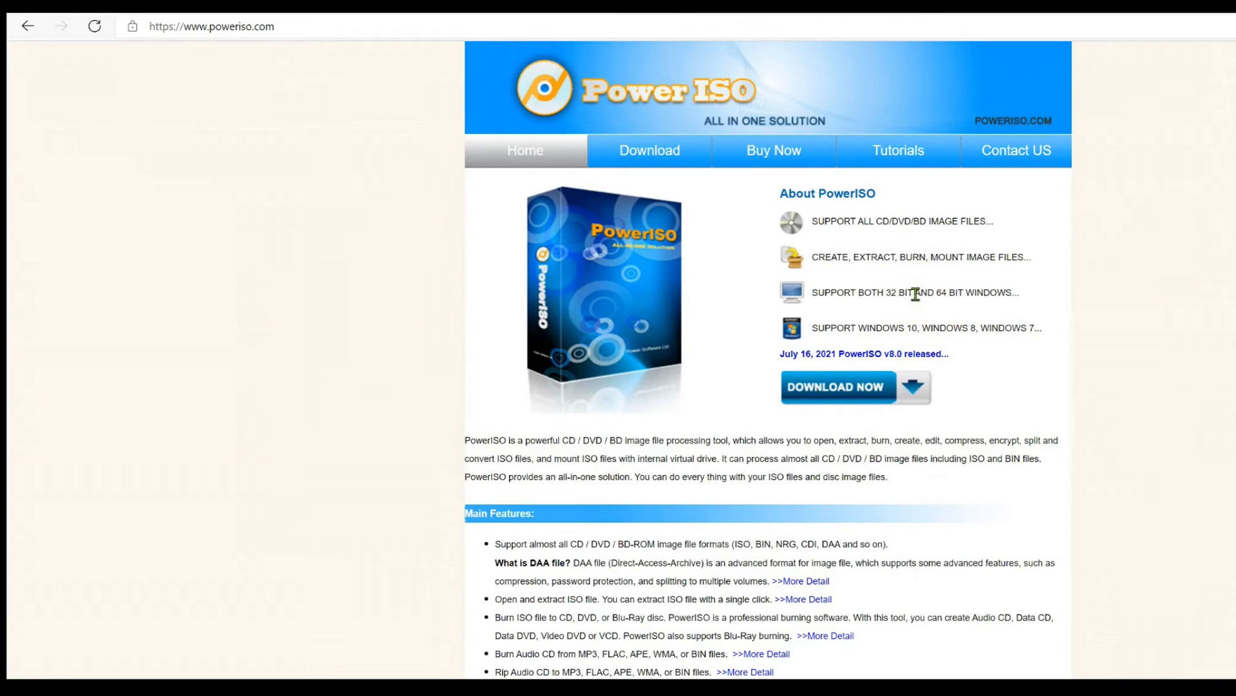
mouse_move(912, 283)
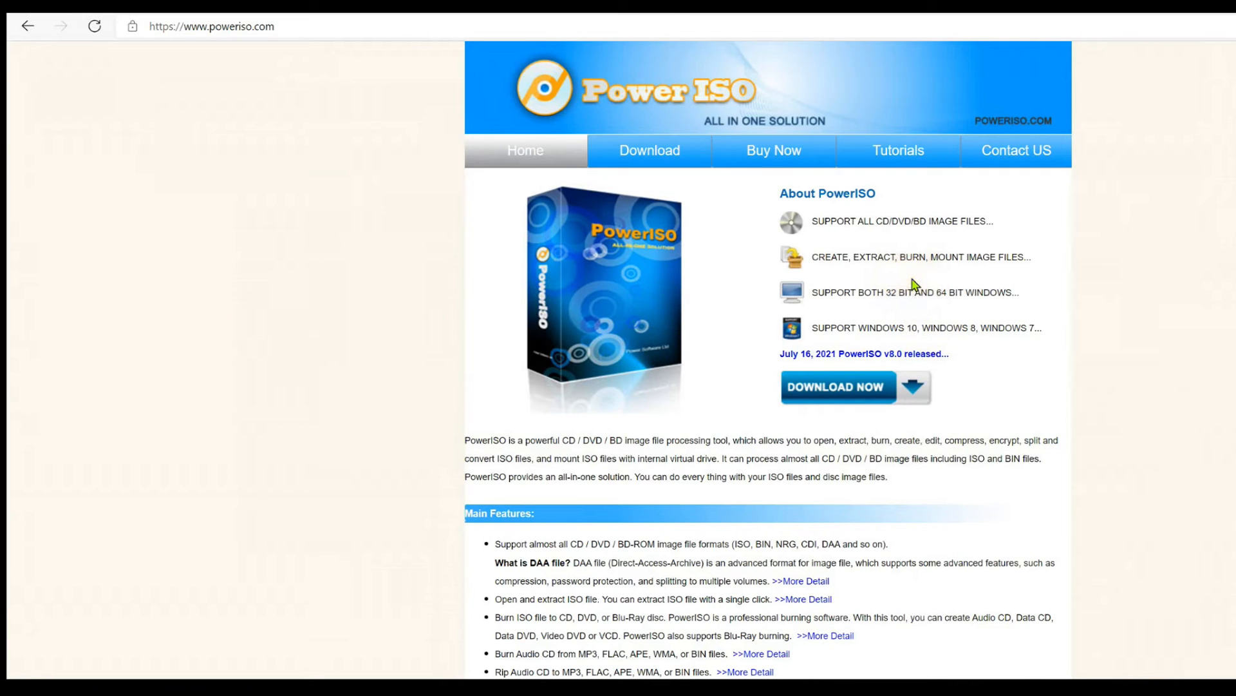
type("cmd")
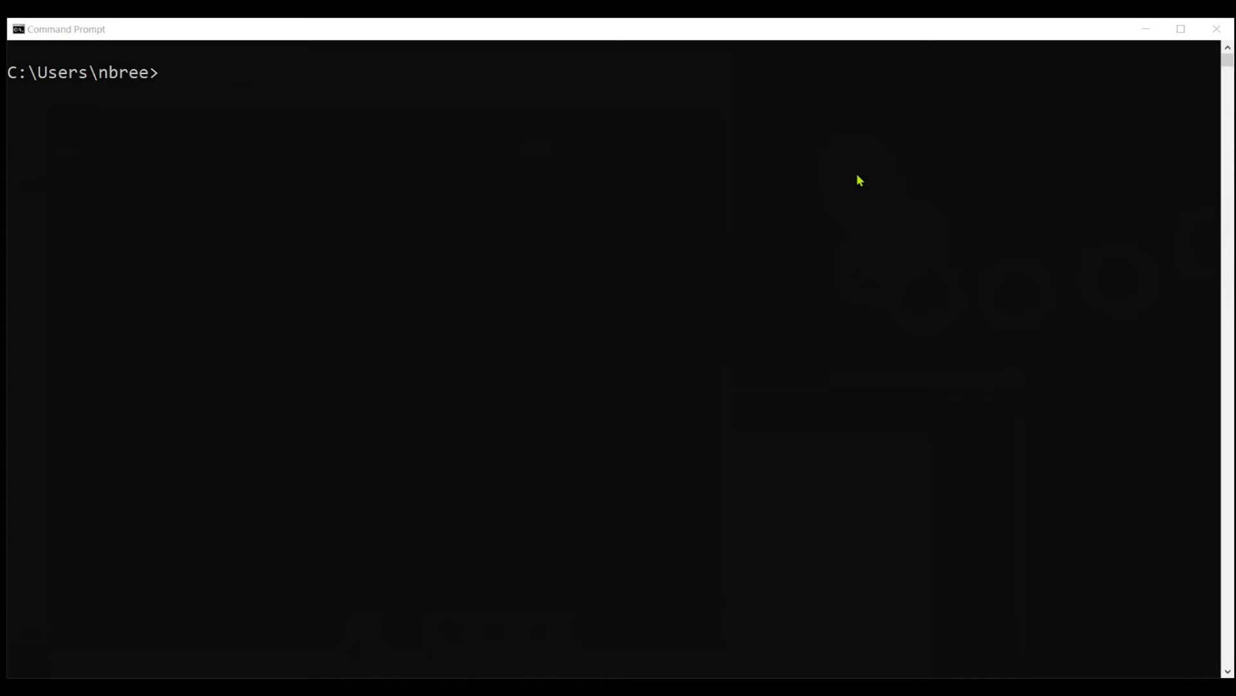
Step: Enter 'format a:' at the Command Prompt without running it
left_click(831, 168)
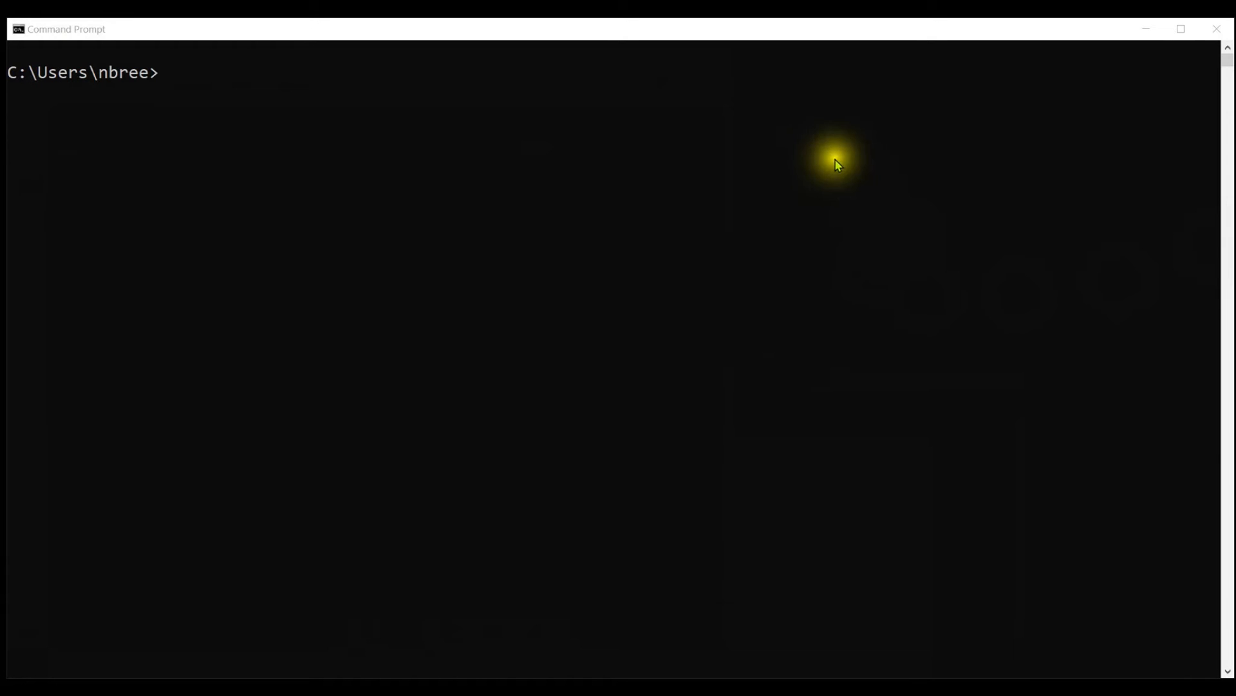
type("format a:")
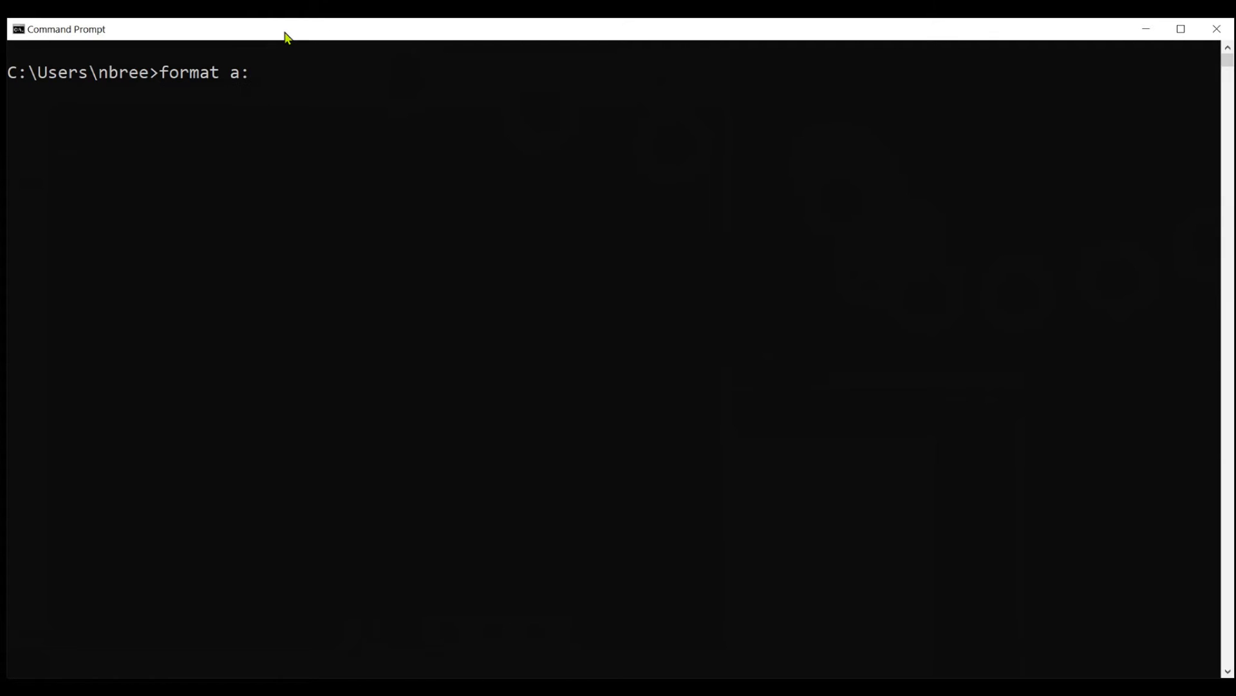
Step: Run format a: and confirm the floppy is inserted, verifying it as 1.44M FAT
key("Enter")
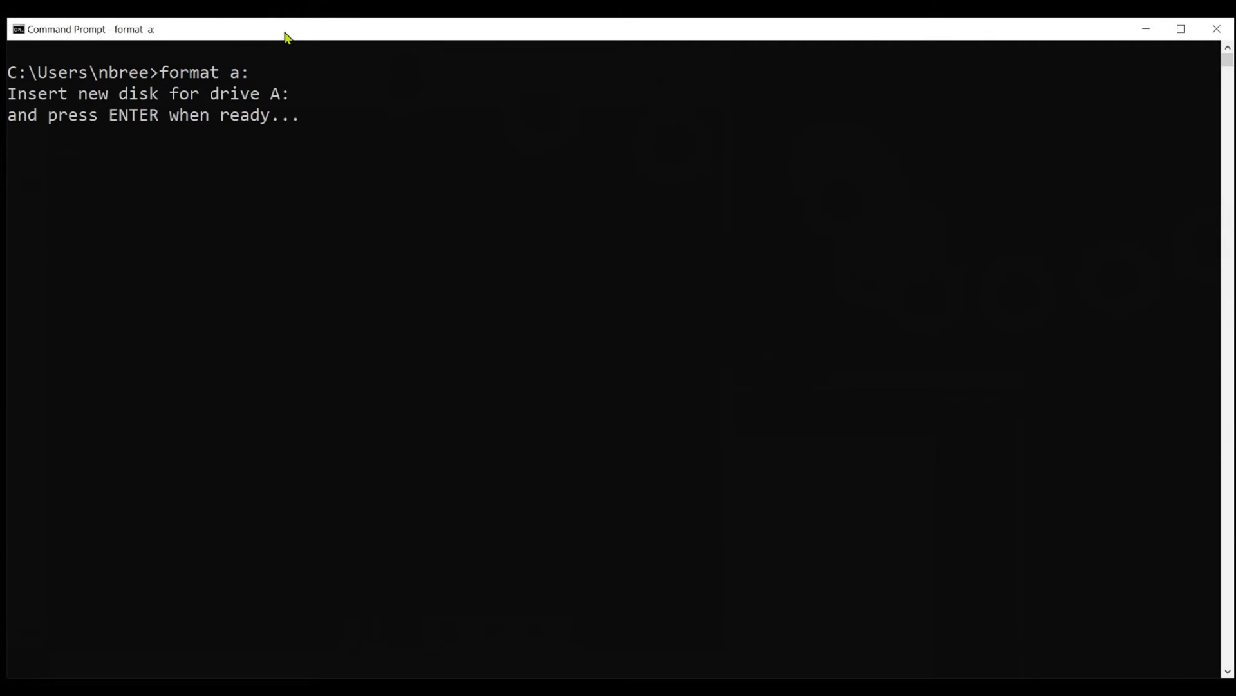
key("Enter")
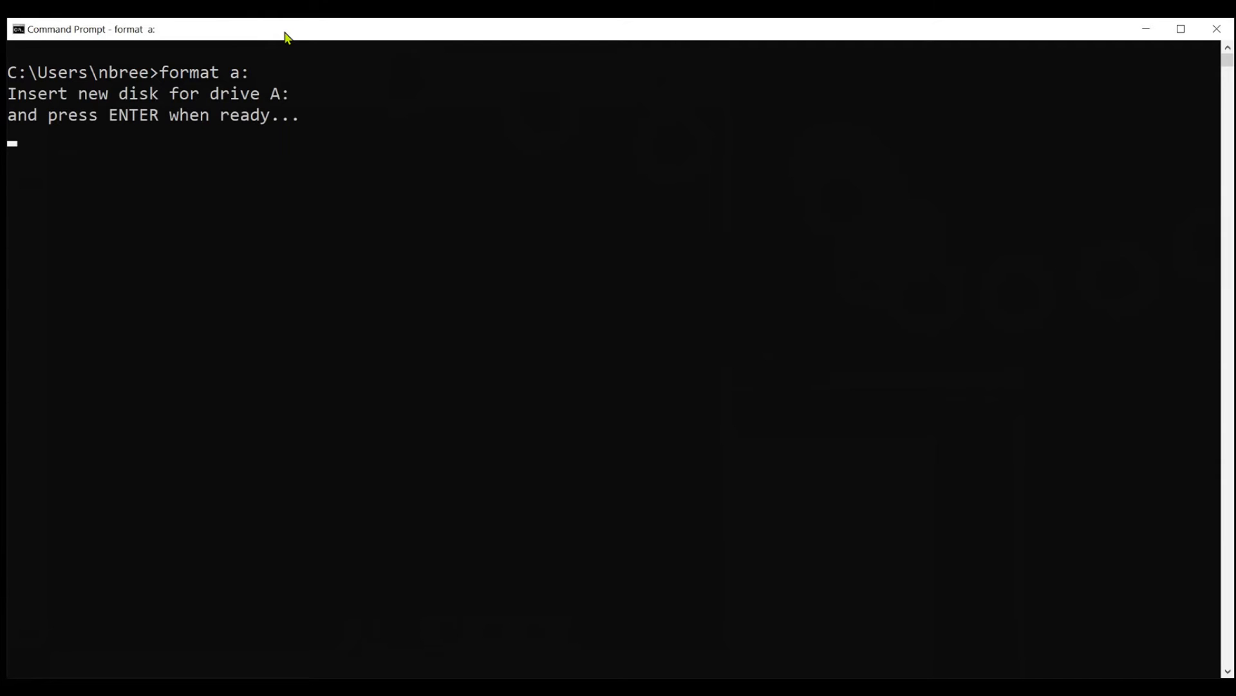
key("Enter")
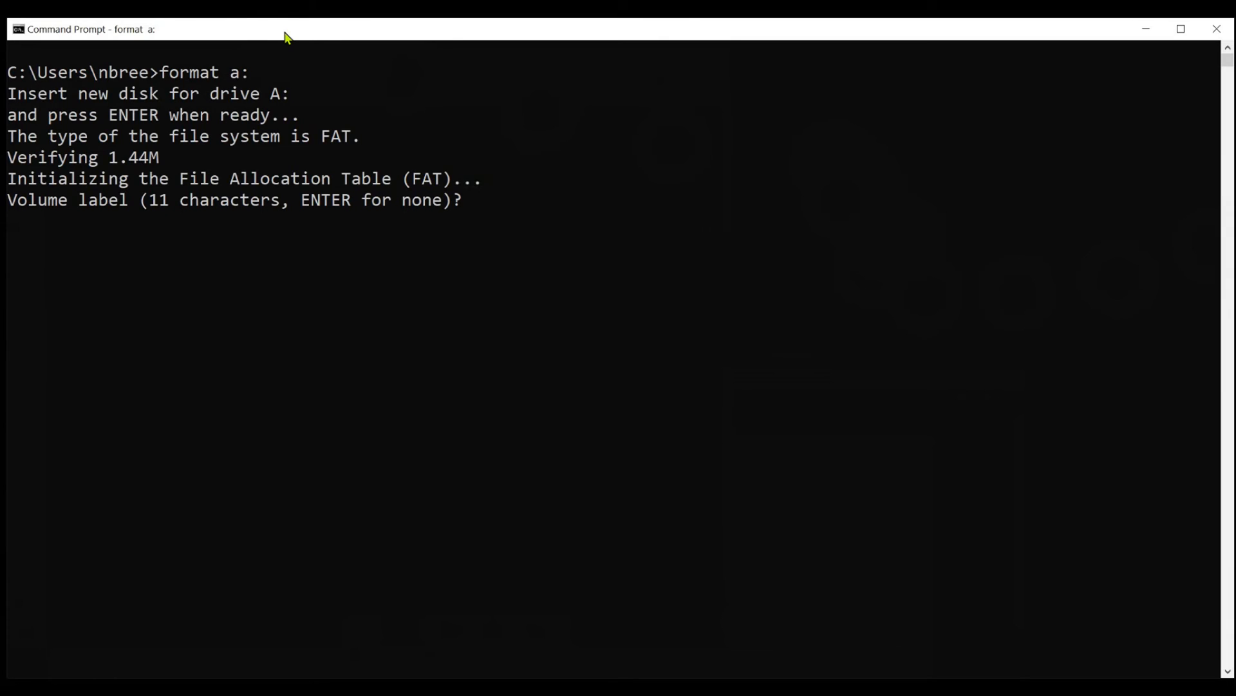
Step: Finish the format with no volume label and answer 'y' to format another disk
key("enter")
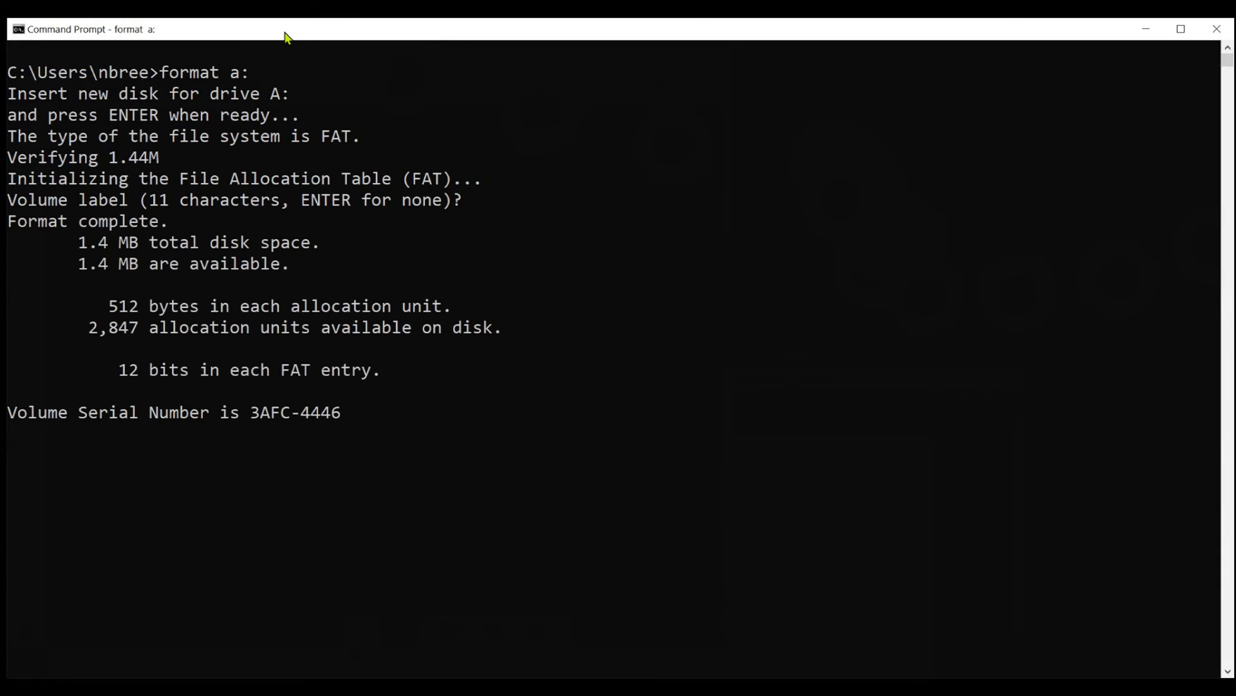
key("enter")
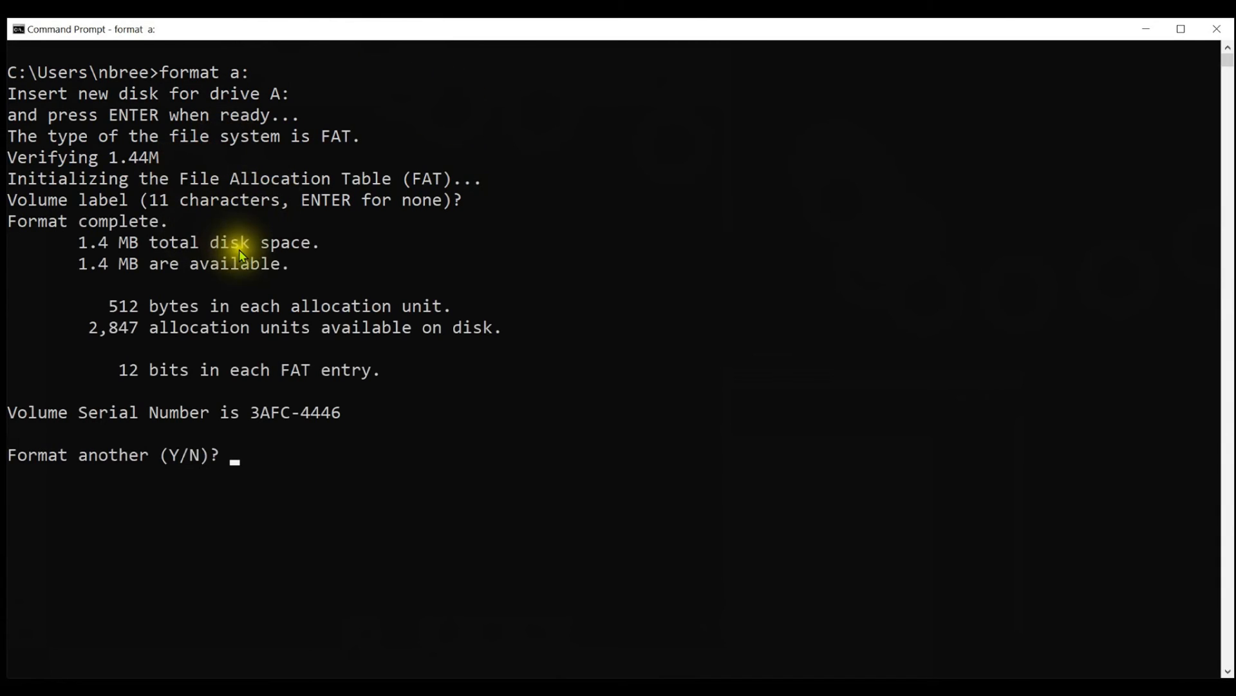
mouse_move(189, 270)
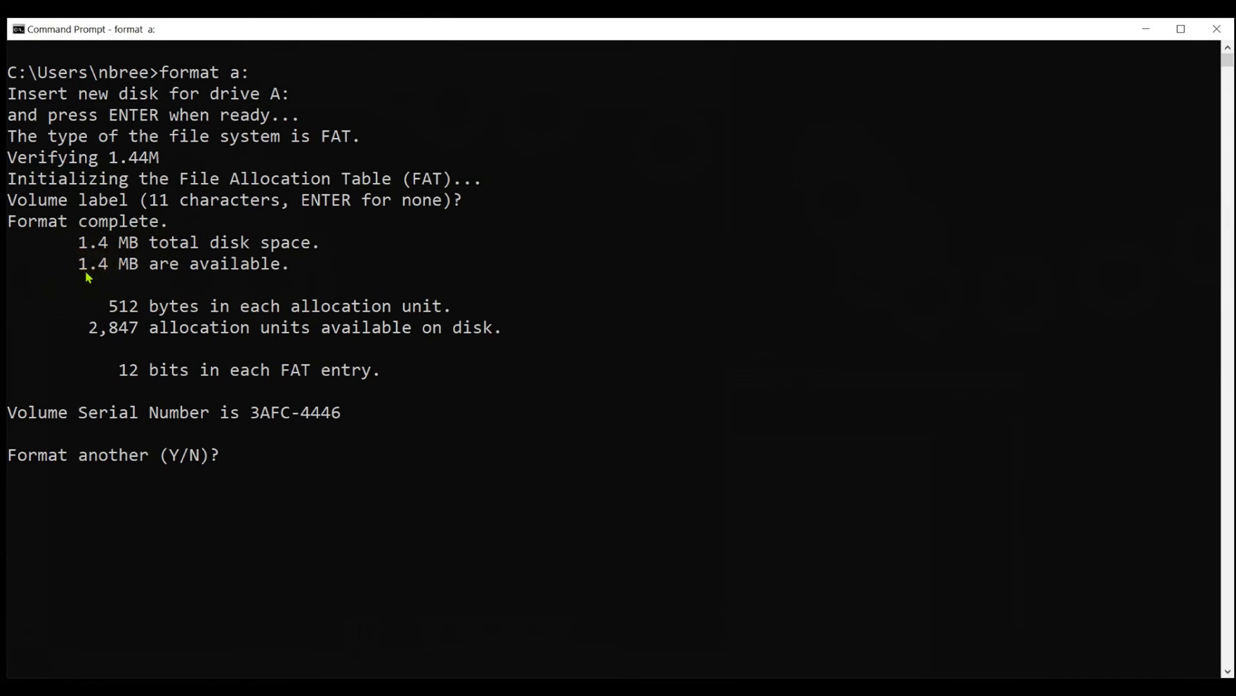
mouse_move(105, 280)
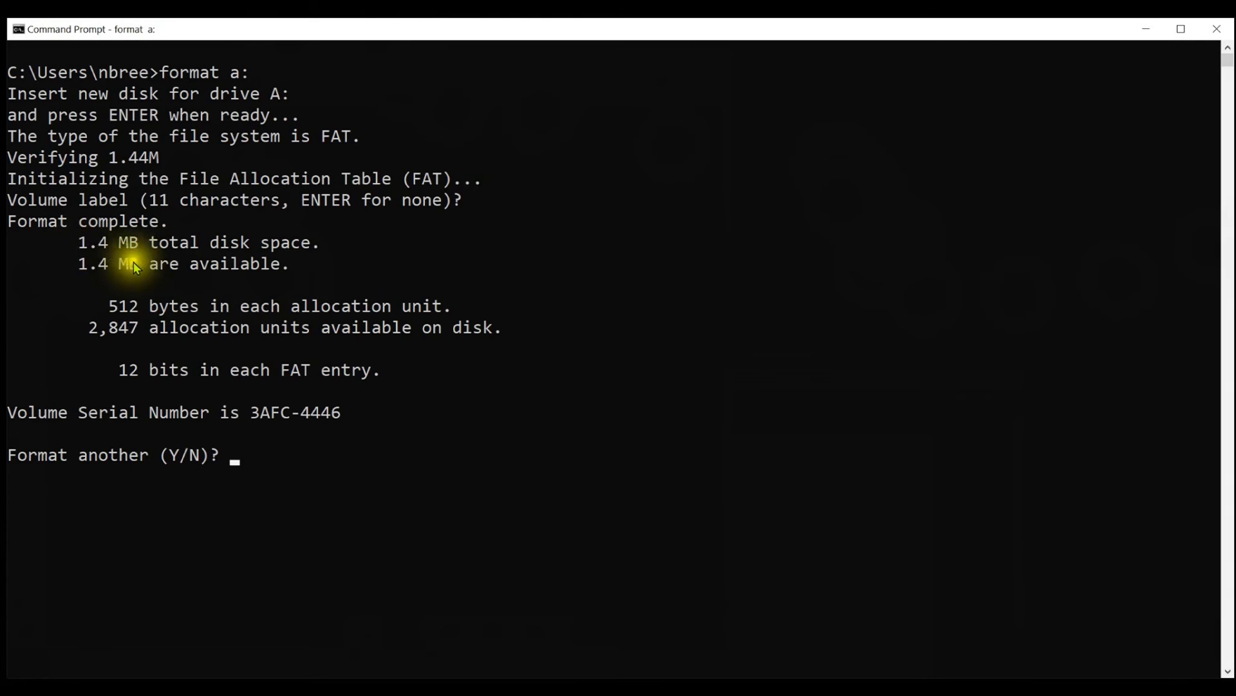
mouse_move(184, 264)
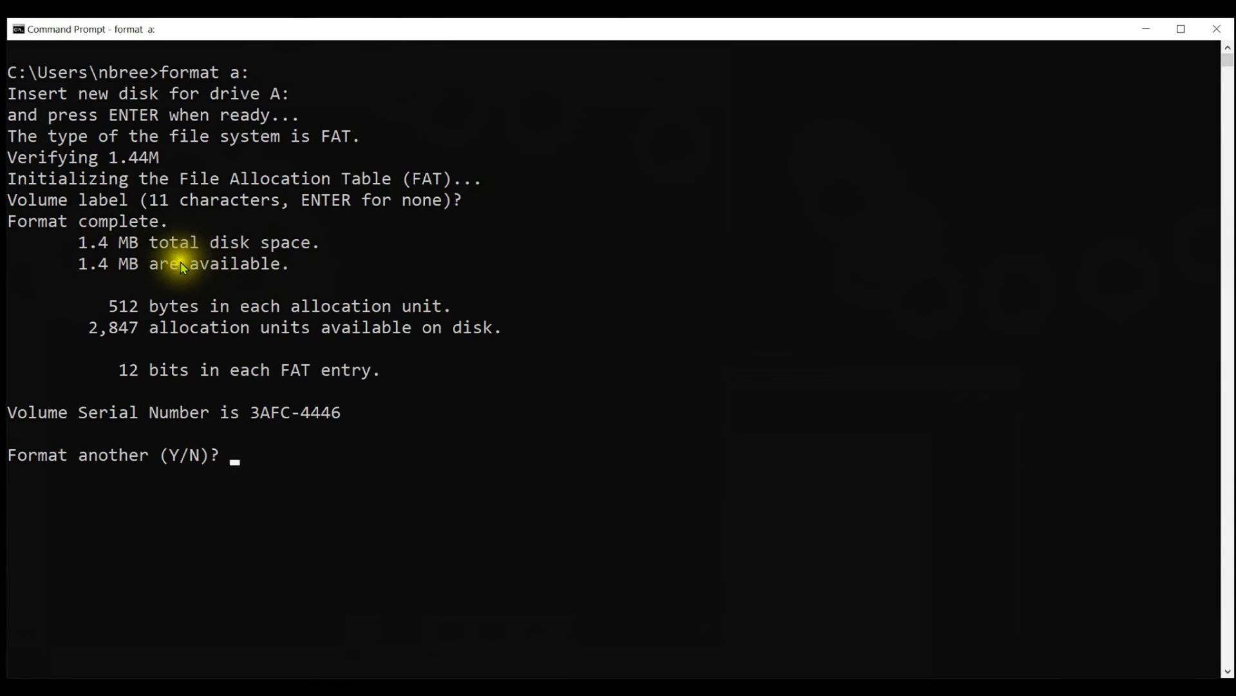
mouse_move(183, 268)
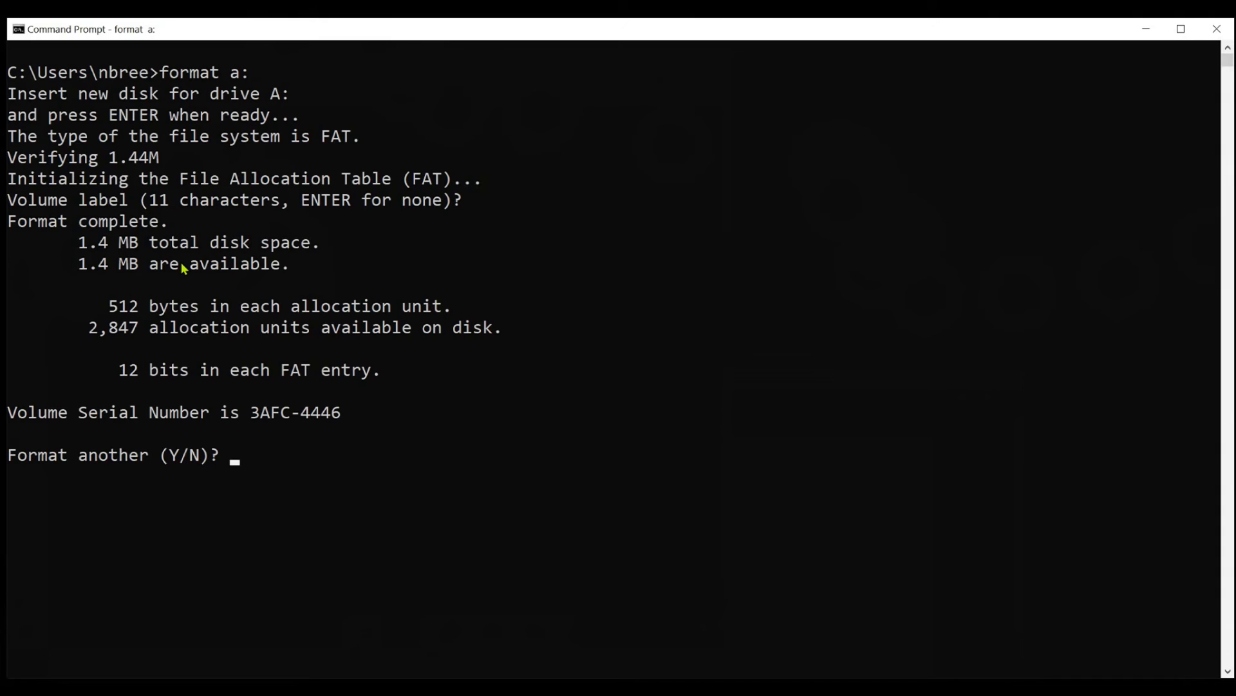
type("y")
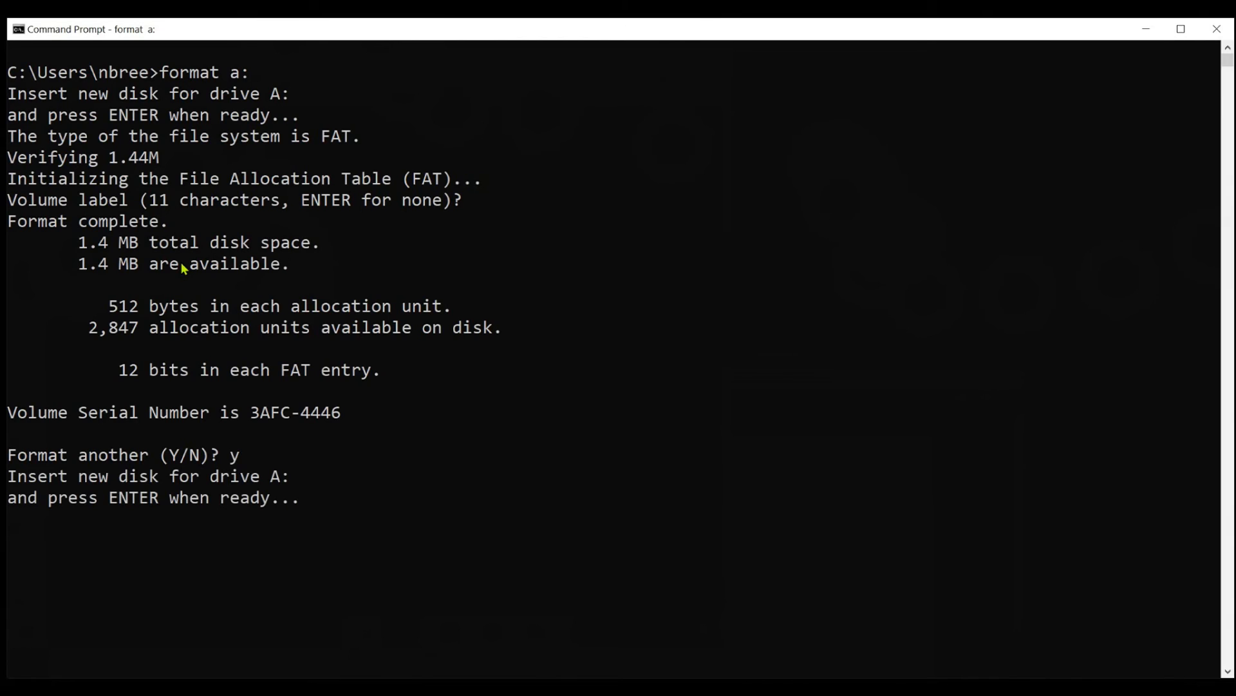
Step: Format the second disk until it fails as unusable, then retype 'format a:'
key("enter")
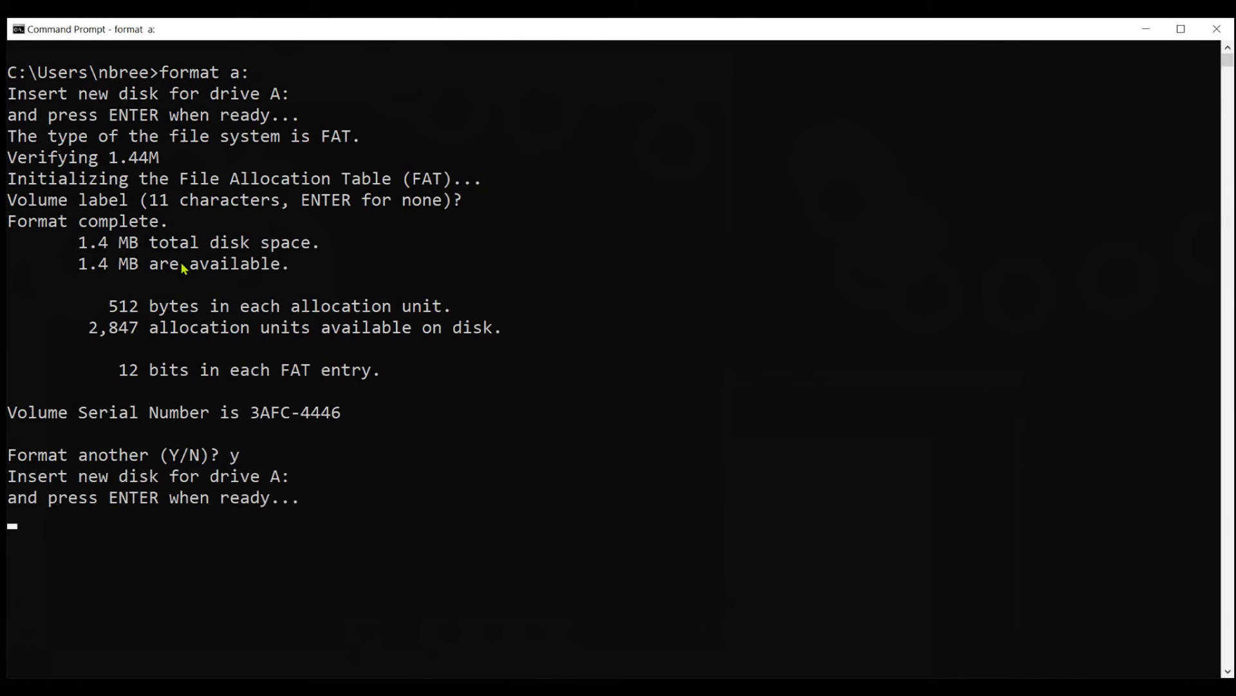
key("enter")
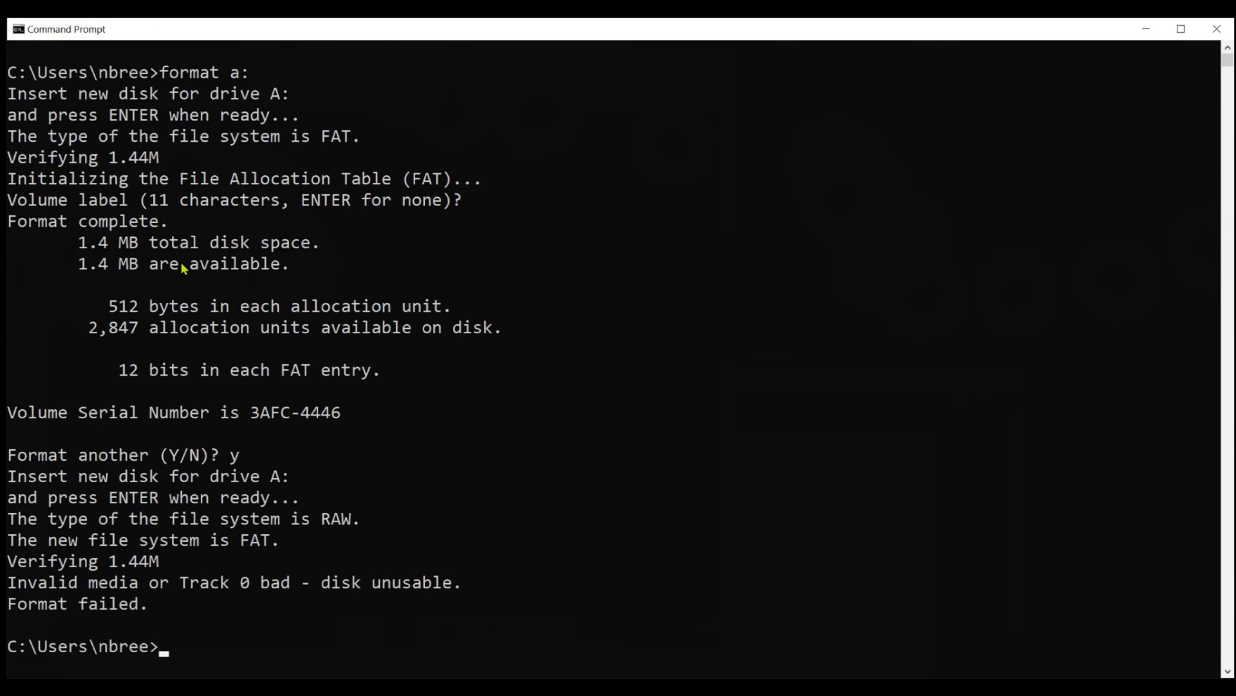
mouse_move(360, 594)
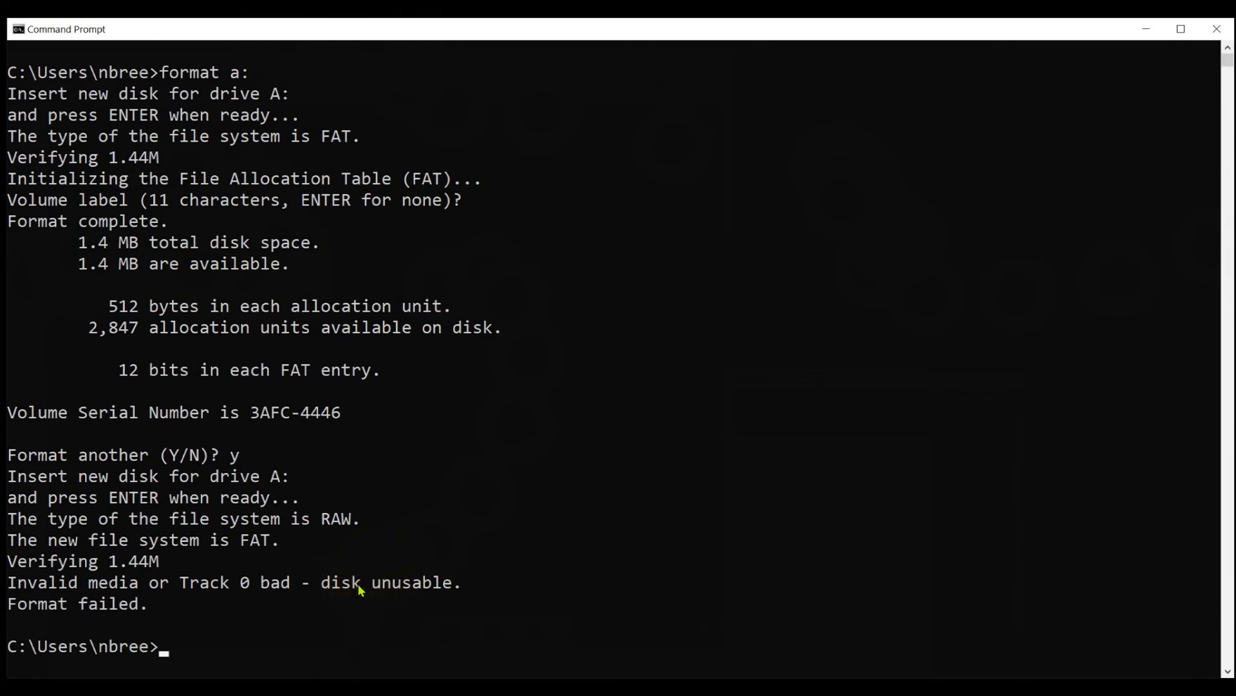
mouse_move(227, 610)
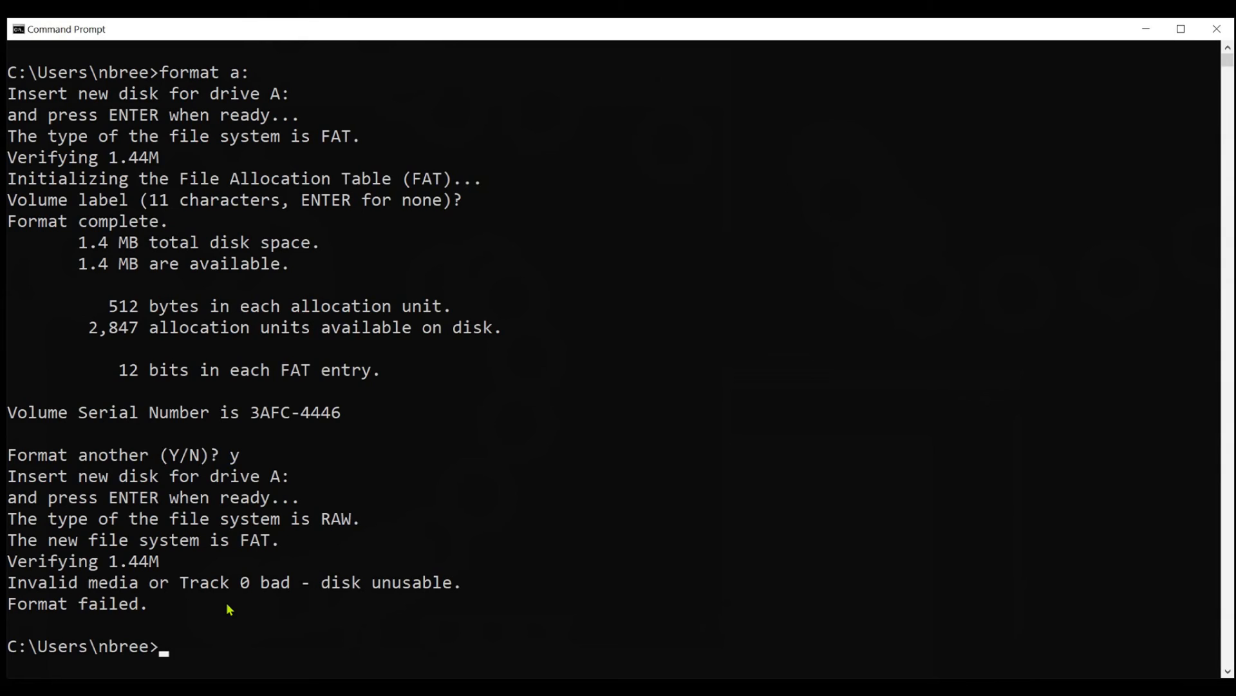
type("format a:")
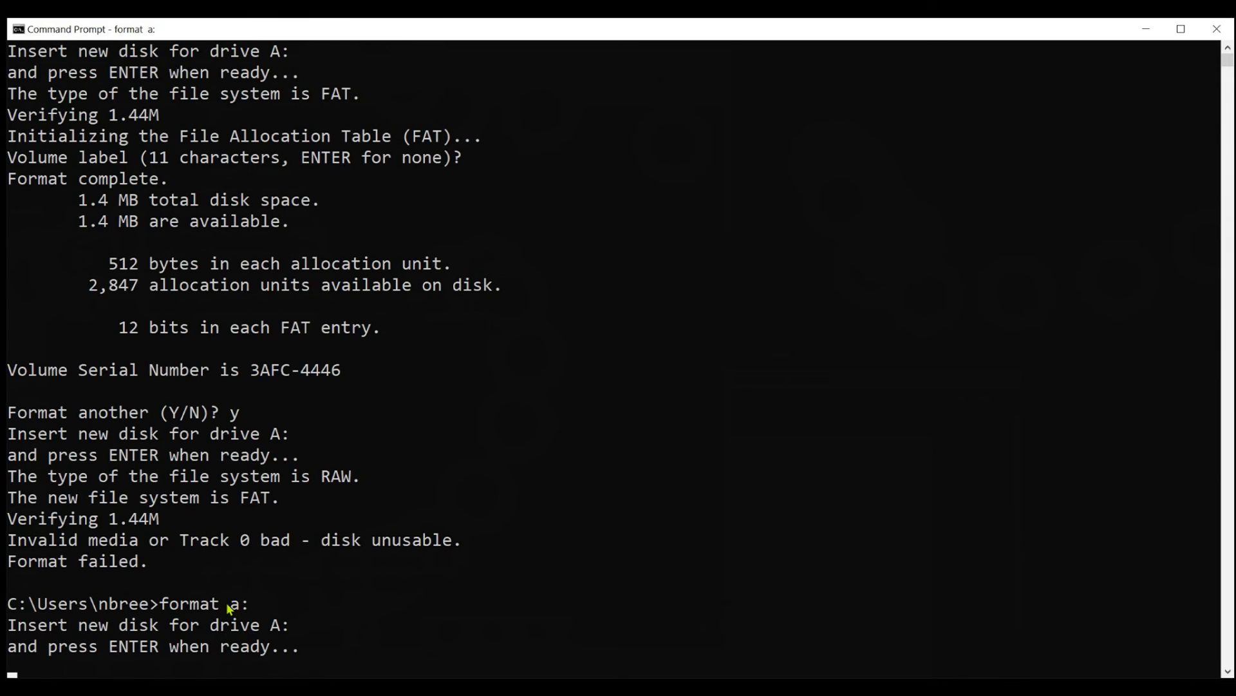
Step: Confirm the floppy is ready so drive A: reformats as 1.44M FAT
key("enter")
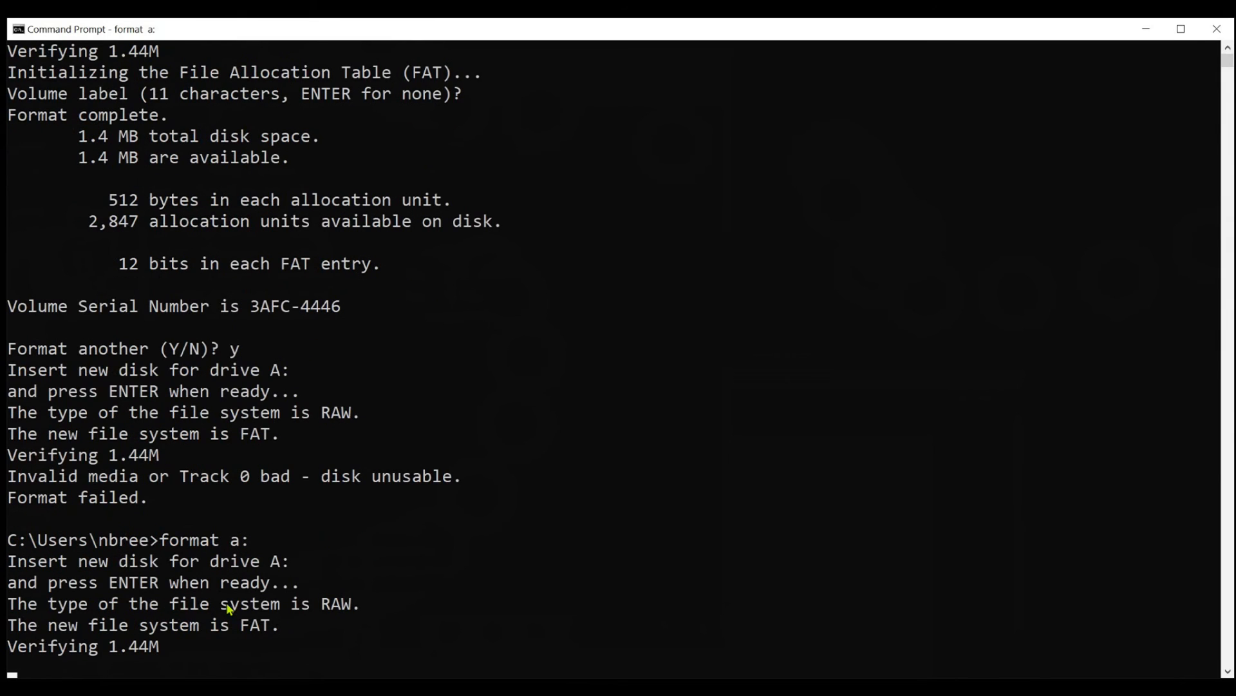